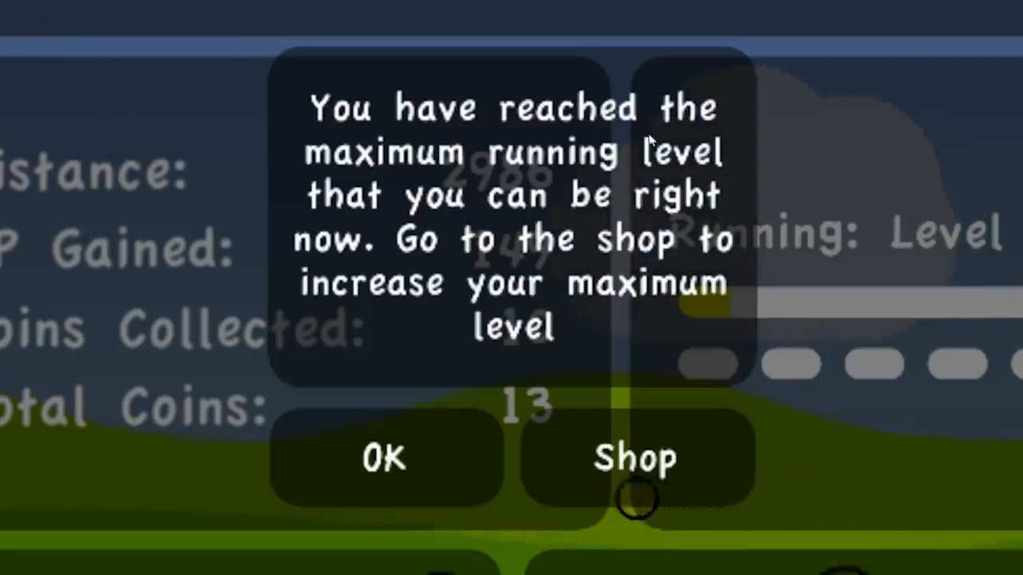
Acknowledge the running level 20 cap, go home and feed seeds to raise energy to level 3.
left_click(383, 457)
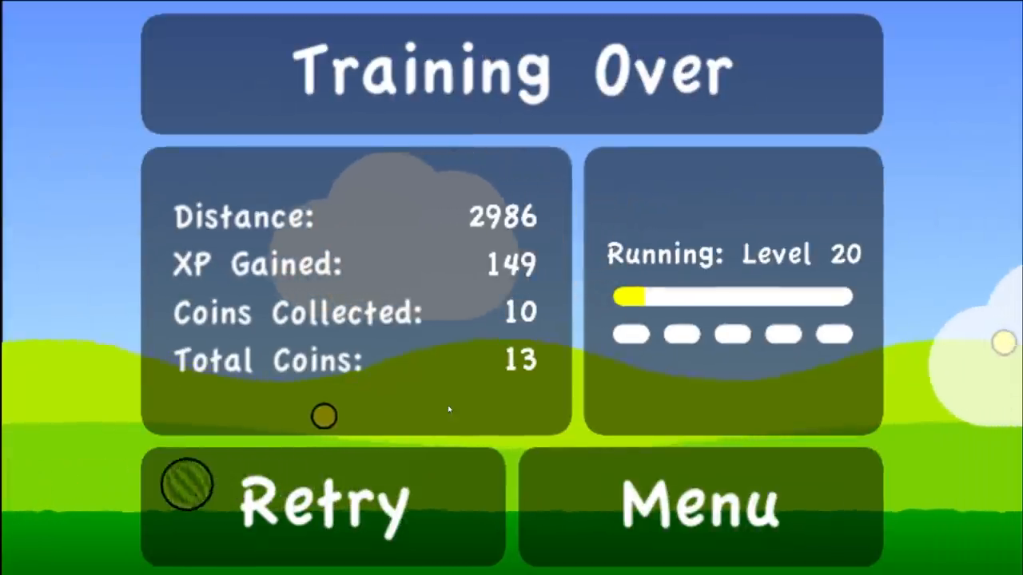
left_click(700, 498)
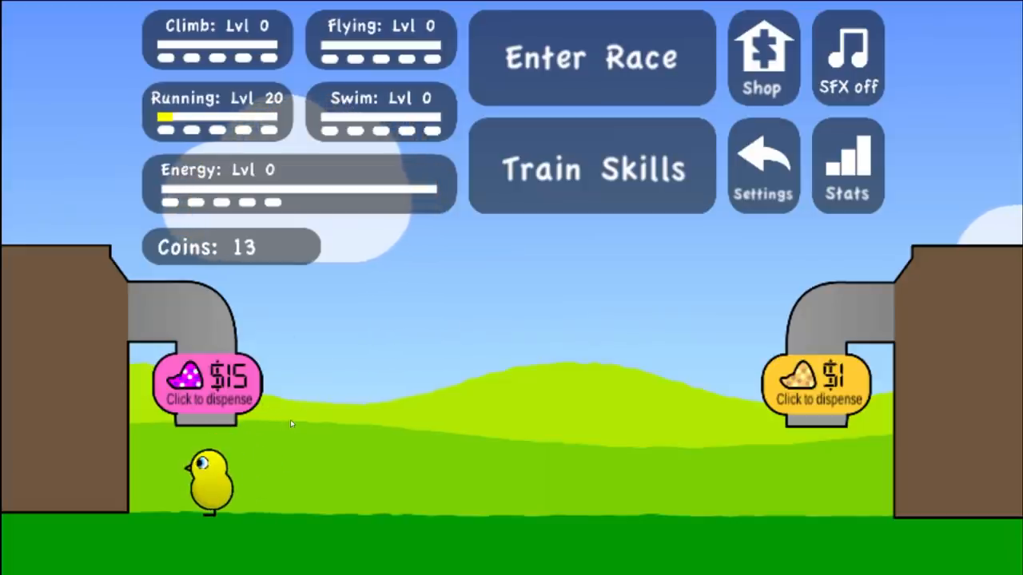
left_click(591, 167)
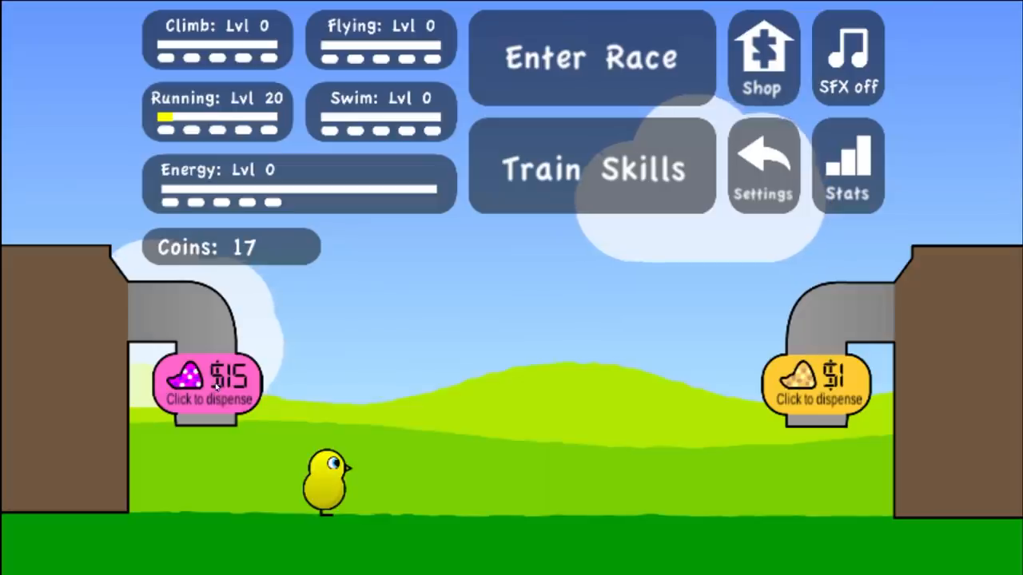
left_click(591, 168)
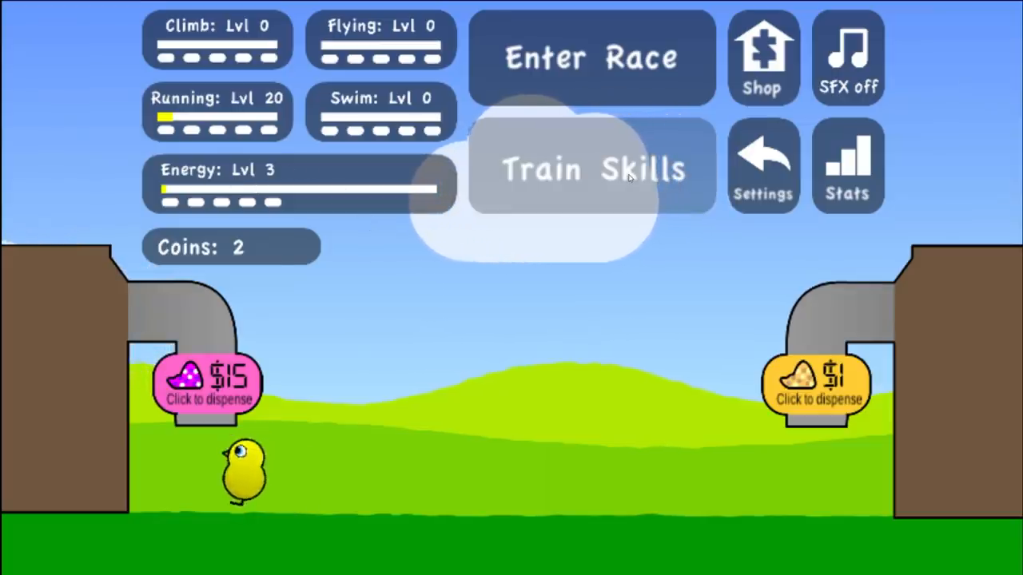
Start flying training and retry runs to build up the flying level.
left_click(761, 58)
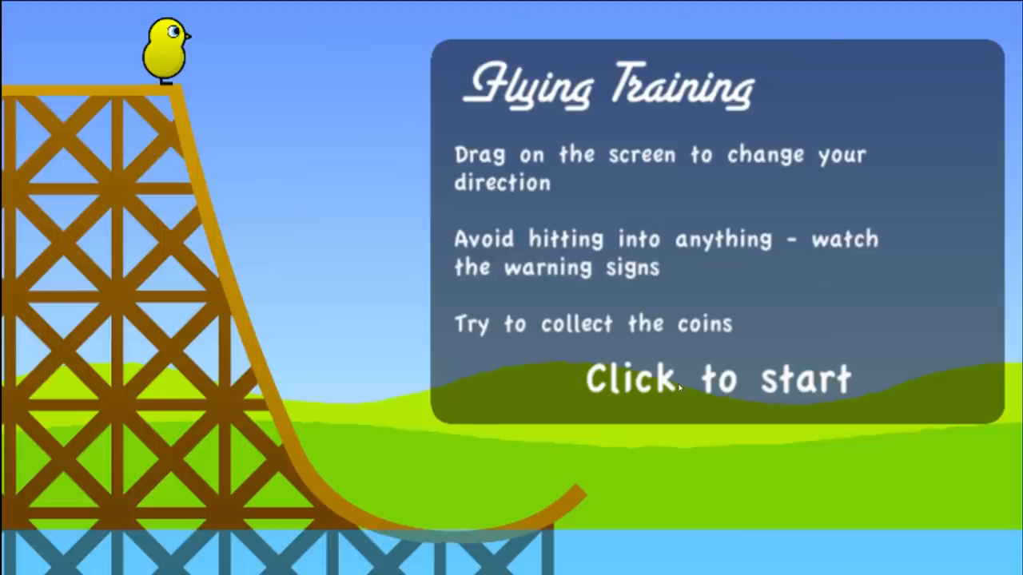
left_click(716, 380)
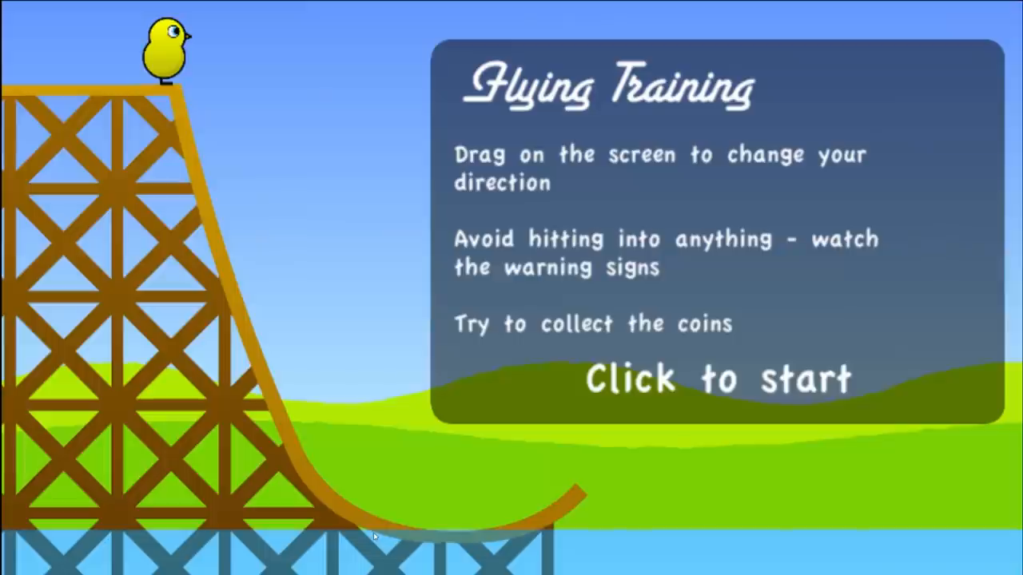
left_click(716, 381)
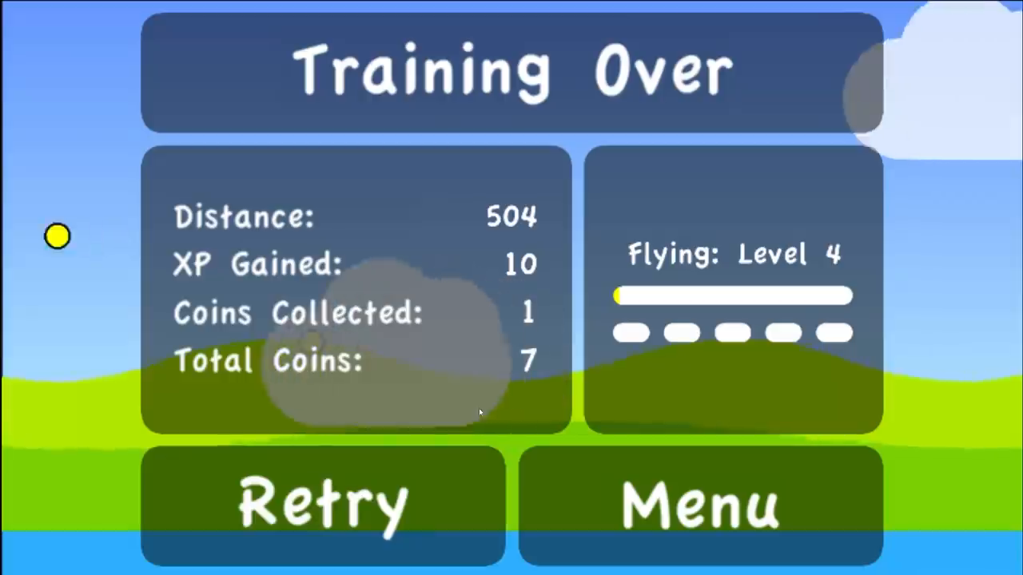
left_click(323, 505)
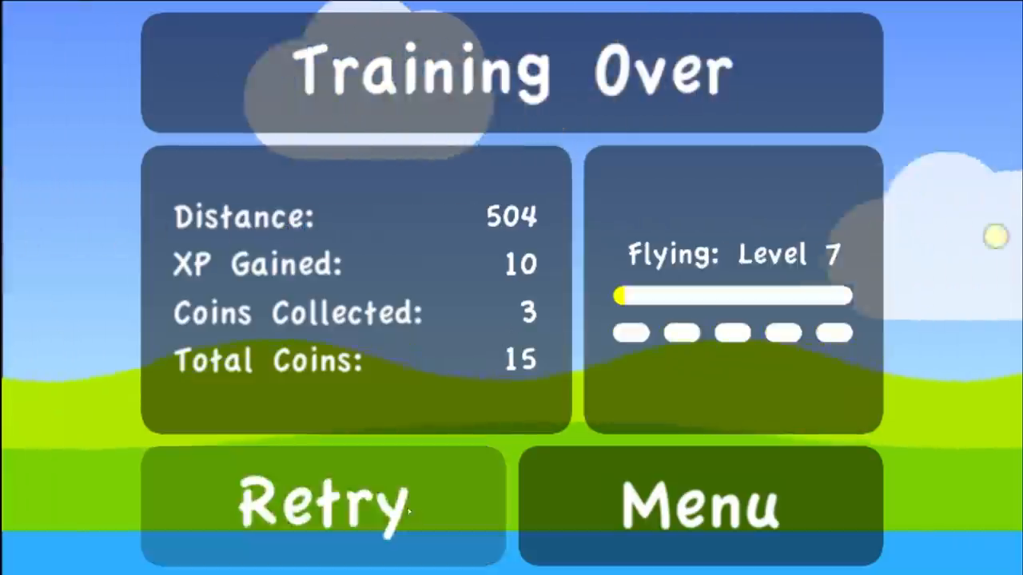
left_click(323, 505)
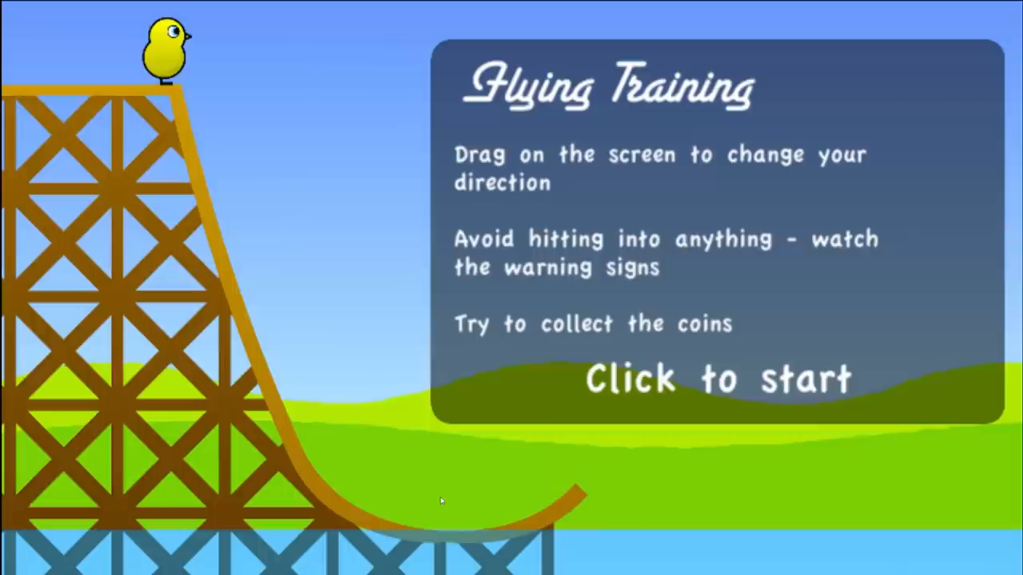
Keep retrying flying runs until the level 20 maximum notice appears.
left_click(716, 379)
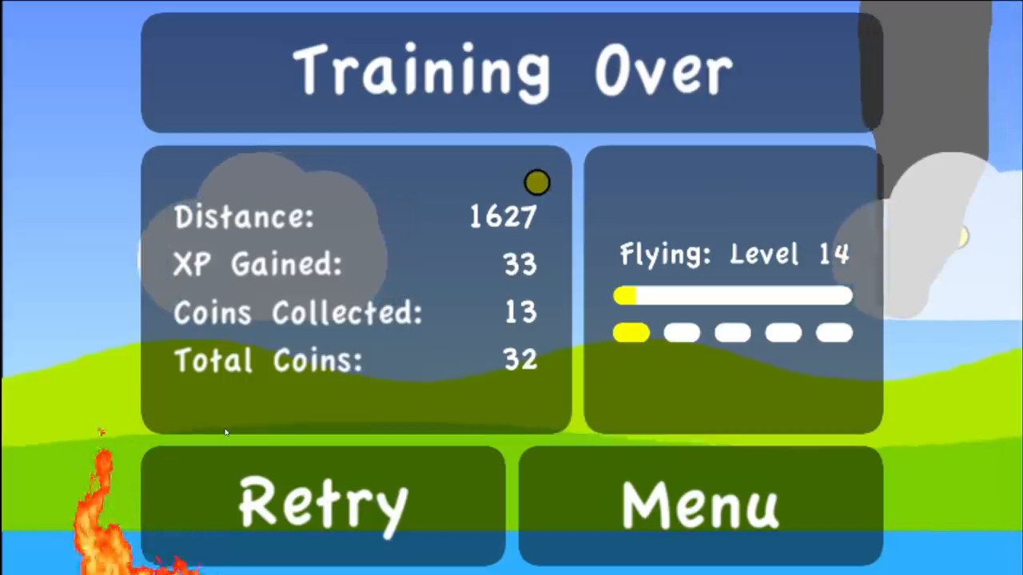
left_click(320, 498)
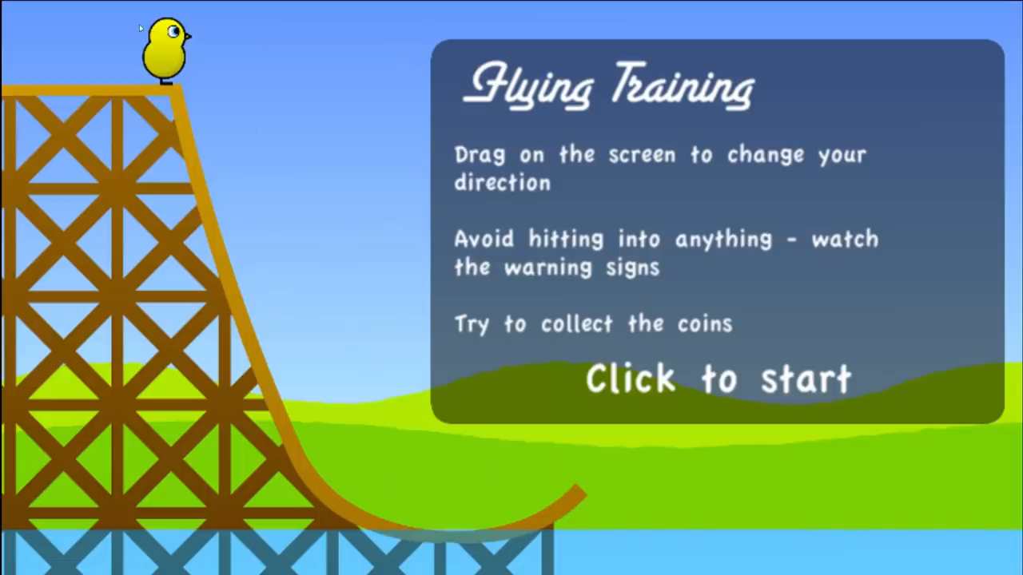
left_click(716, 380)
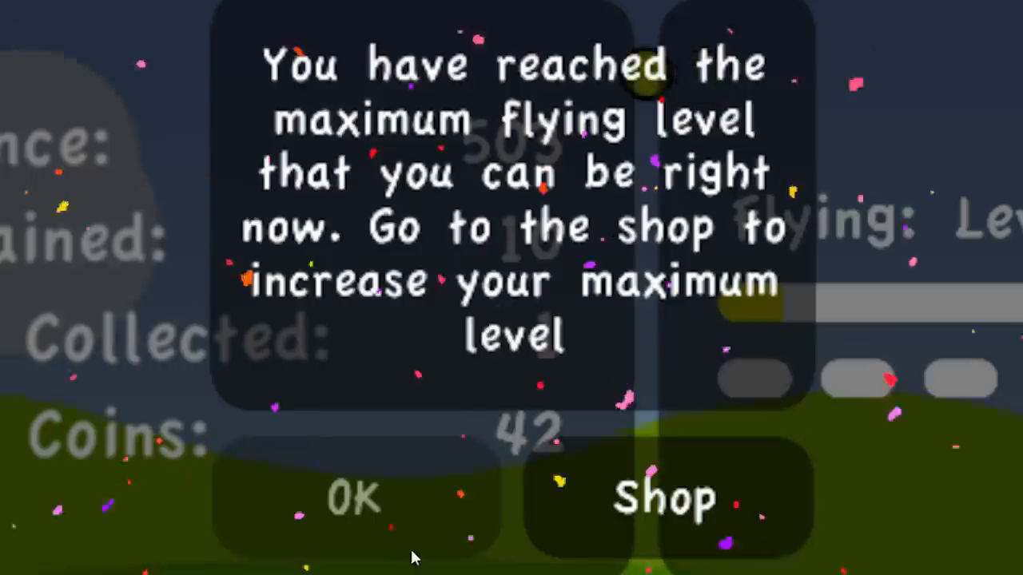
left_click(352, 495)
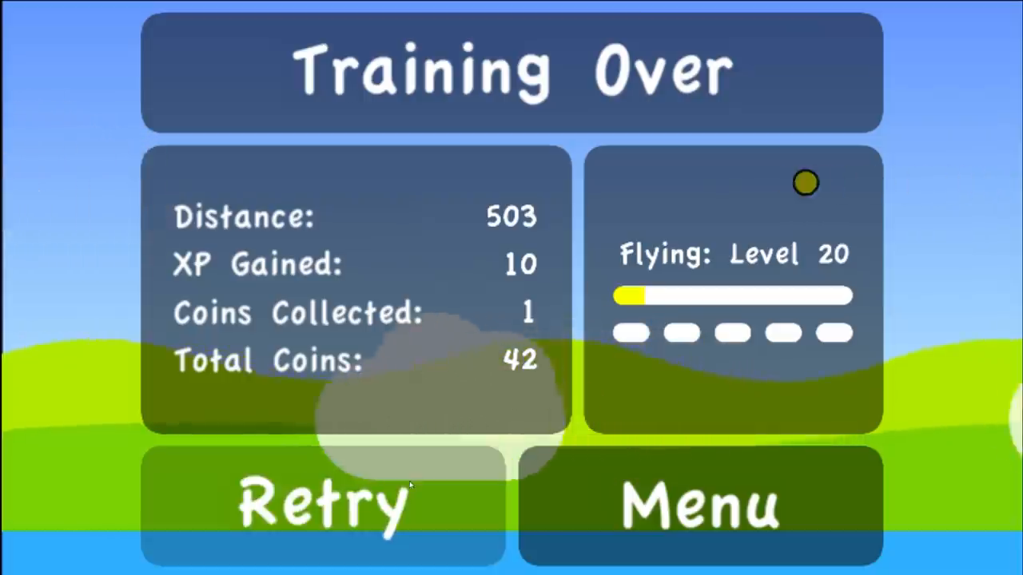
Buy the +10 max level upgrade in the shop and resume flying training runs.
left_click(322, 503)
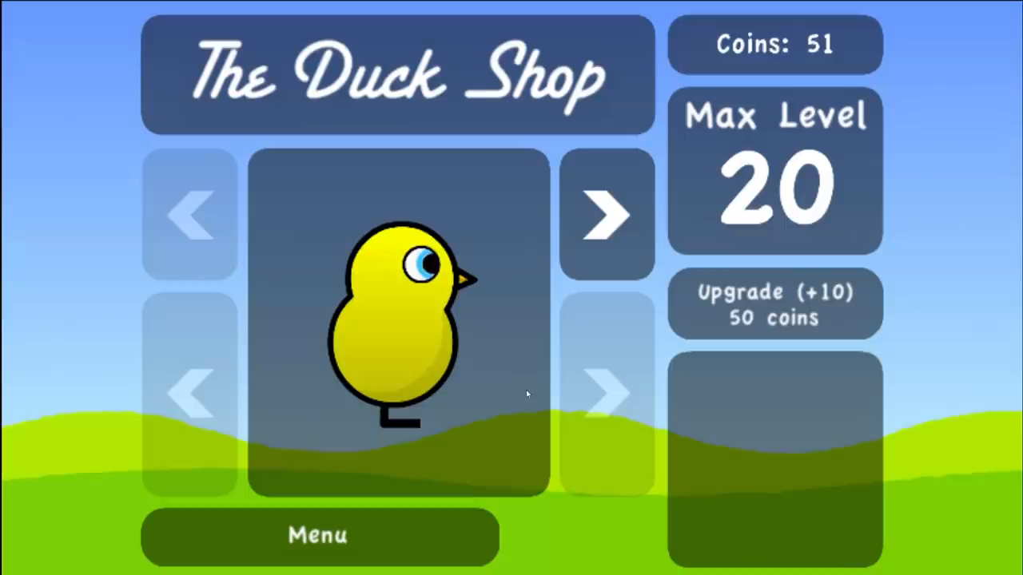
left_click(774, 304)
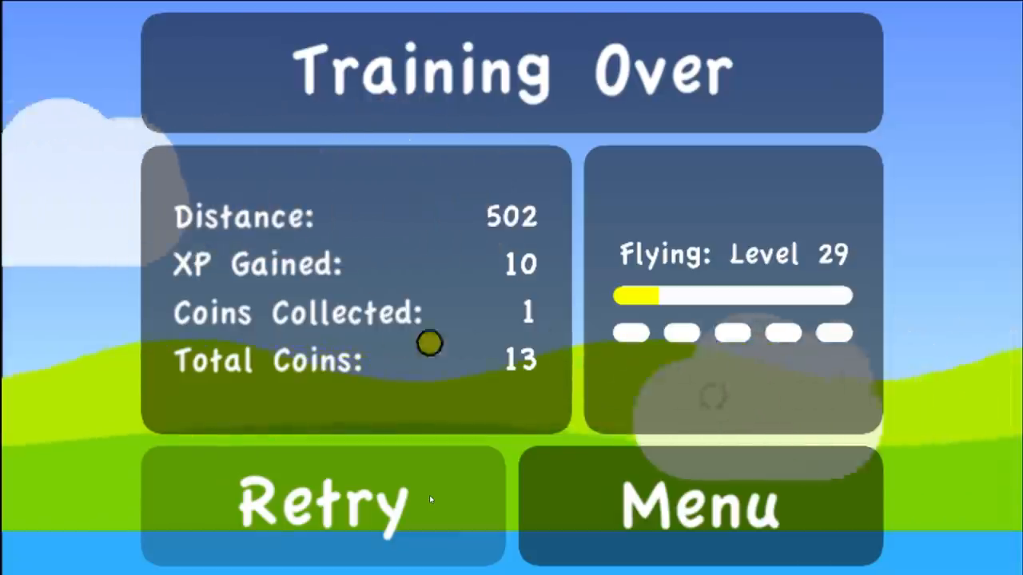
left_click(319, 503)
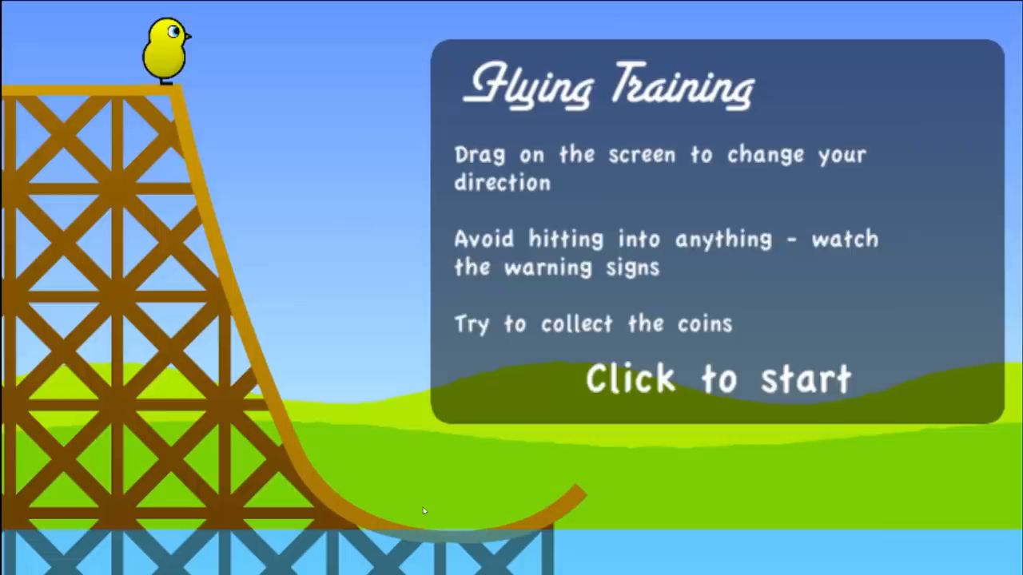
left_click(716, 380)
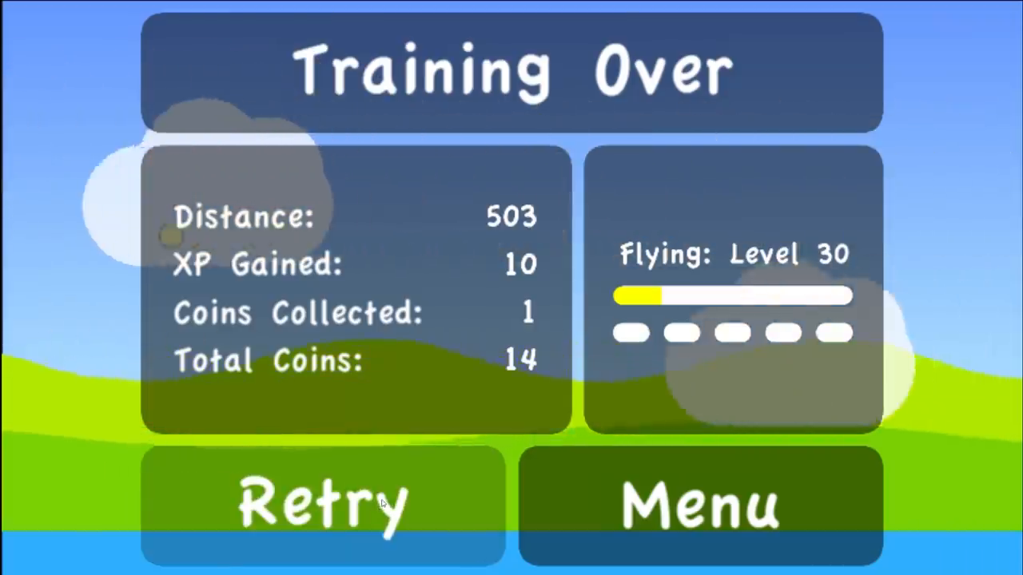
left_click(323, 504)
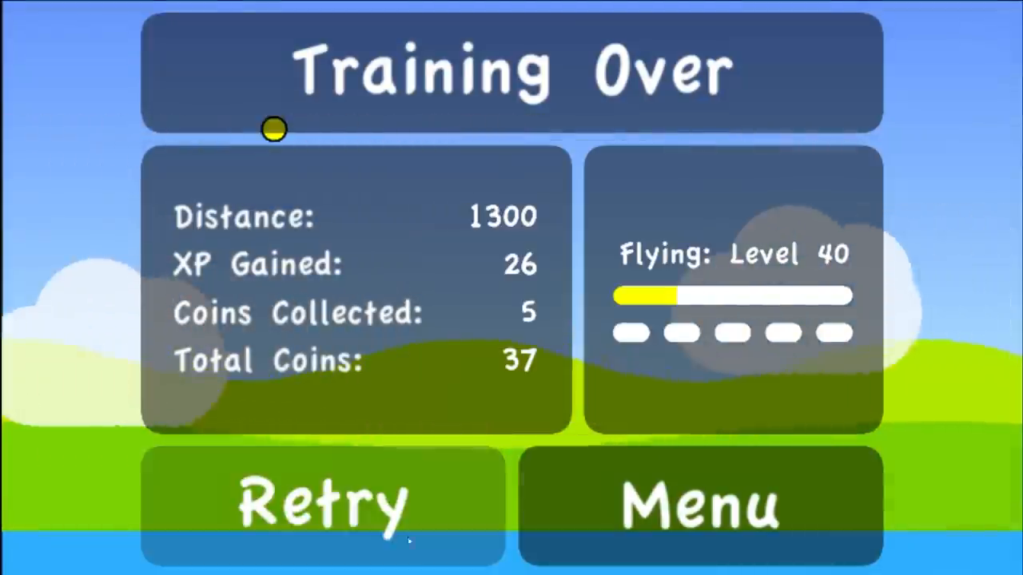
Retry flying runs, dismissing cap notices, until flying is capped at level 70.
left_click(323, 503)
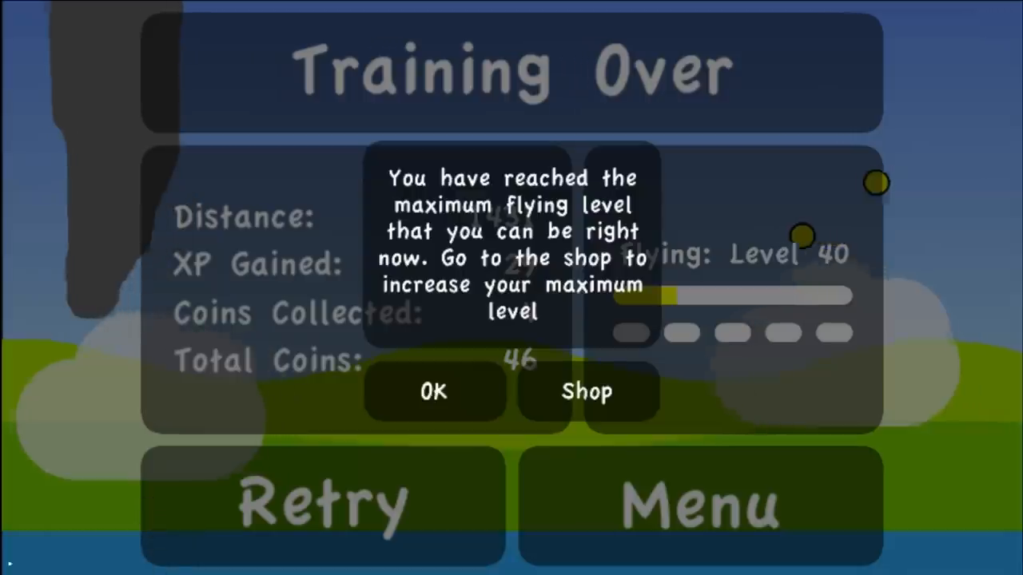
left_click(434, 391)
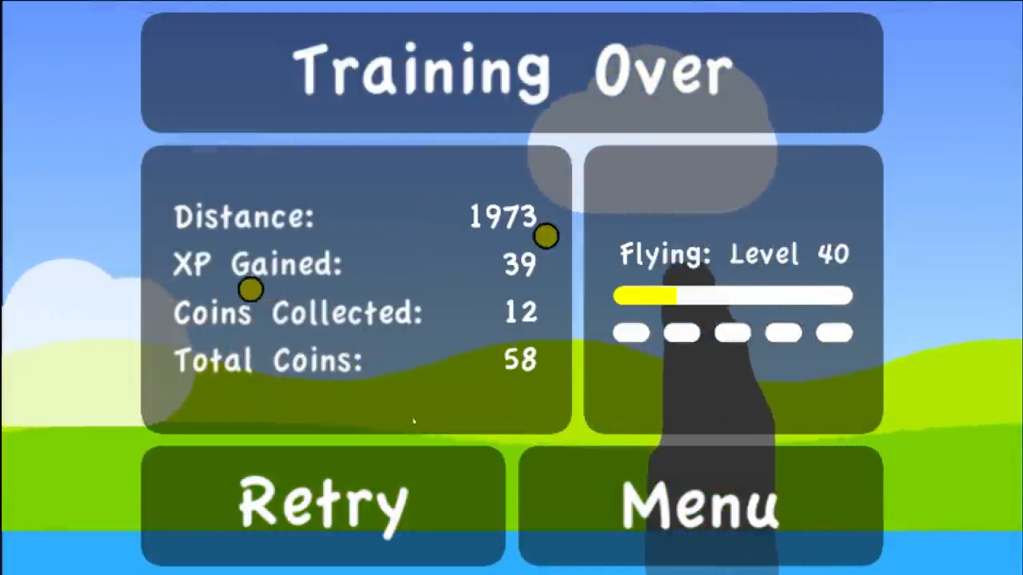
left_click(700, 504)
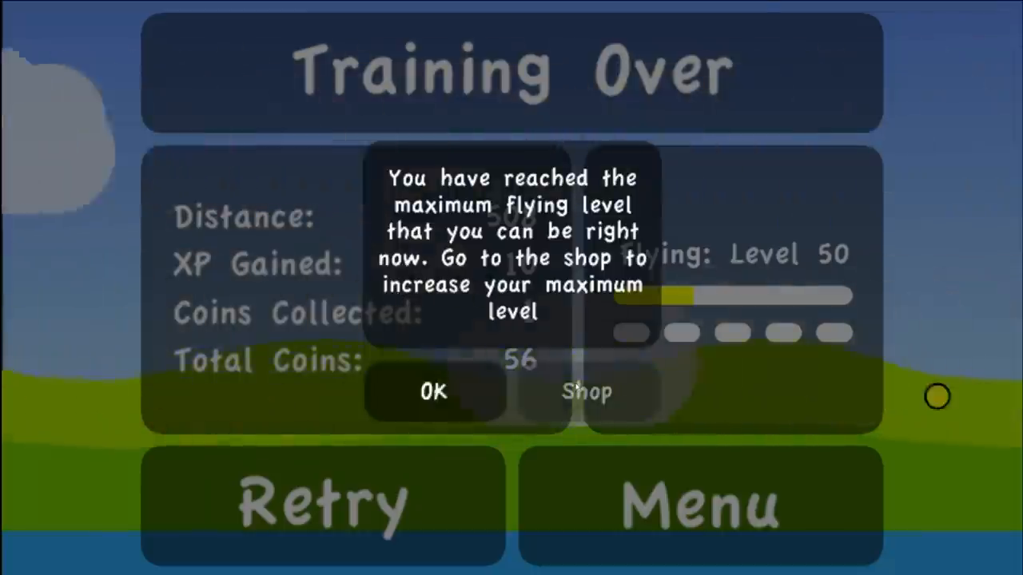
left_click(587, 391)
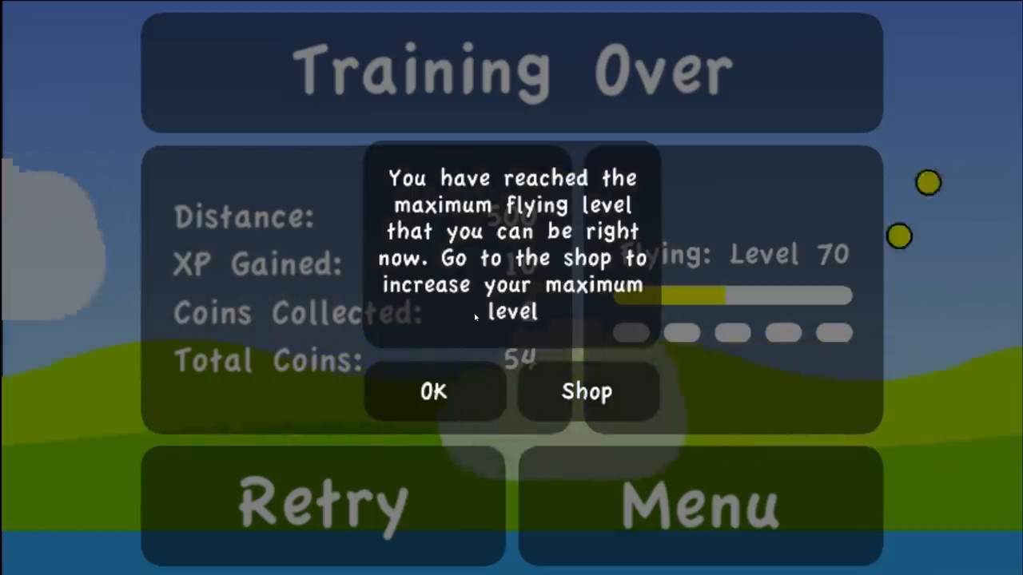
Buy +10 max level upgrades, flying once for coins, until the cap reads 120.
left_click(585, 392)
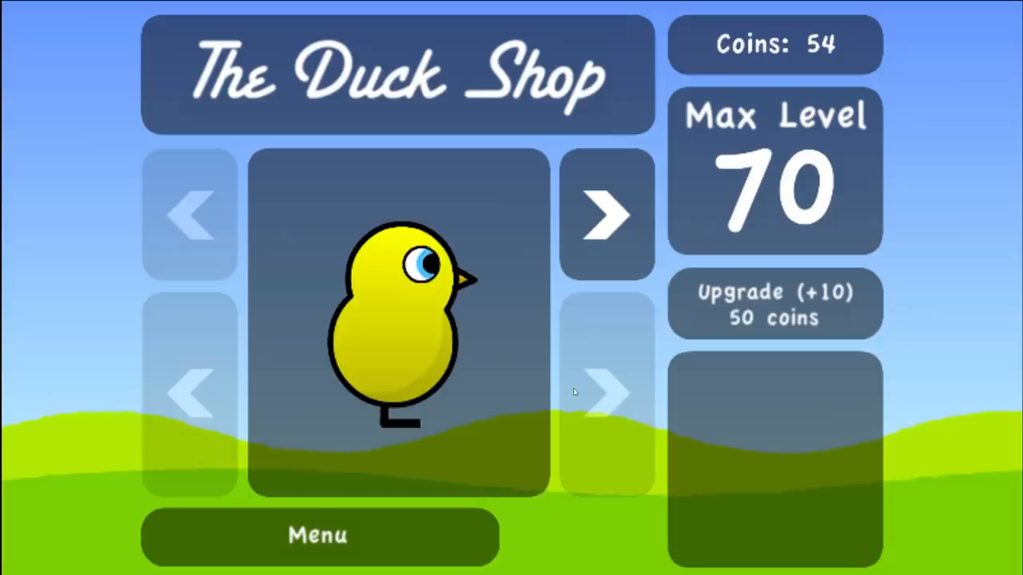
left_click(774, 303)
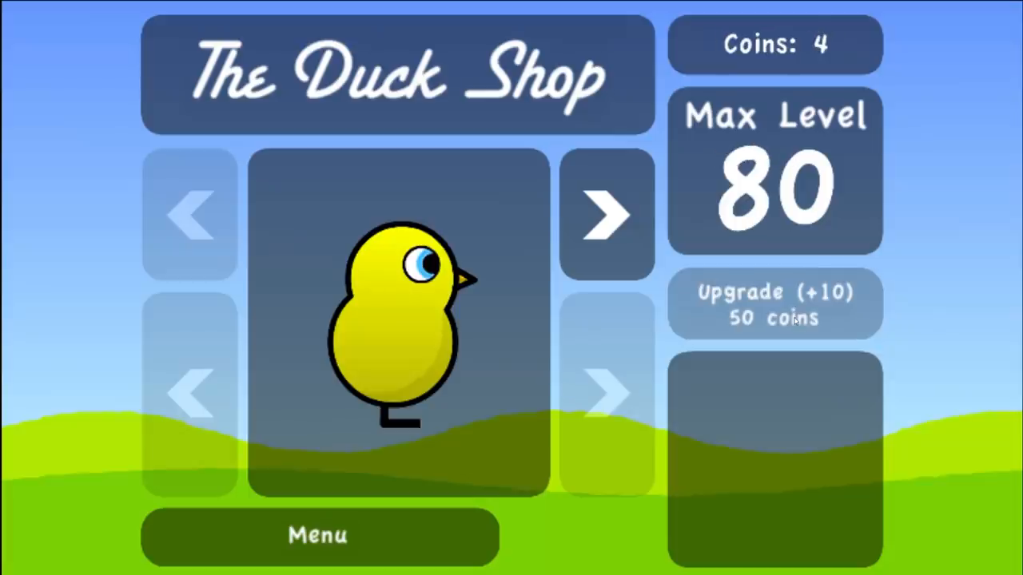
left_click(773, 304)
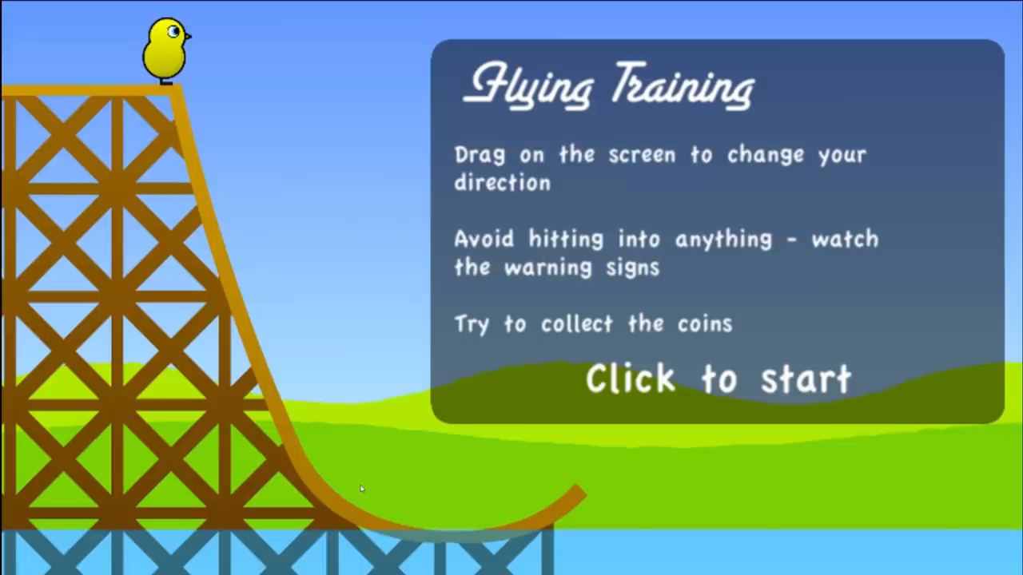
left_click(716, 379)
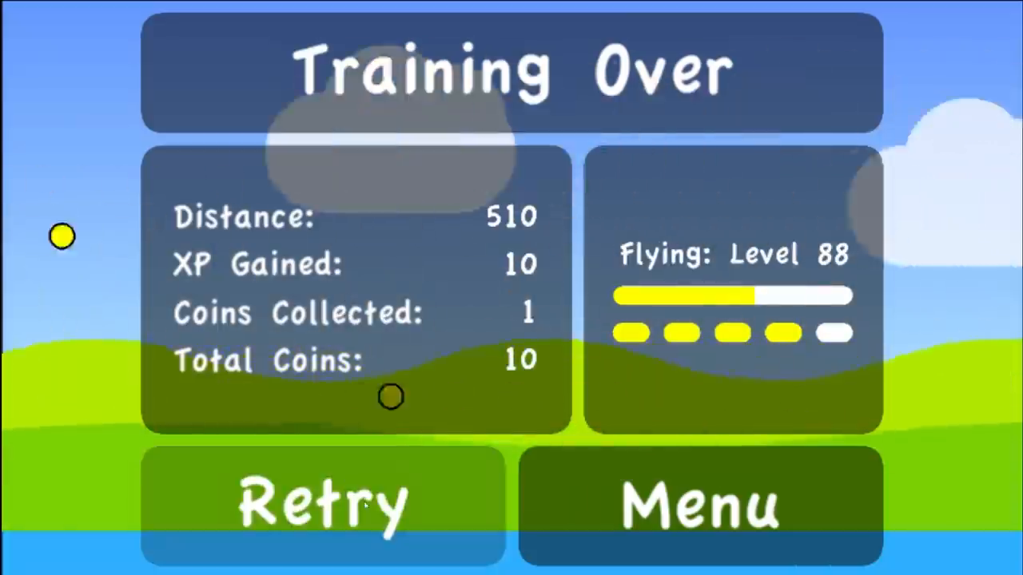
left_click(699, 505)
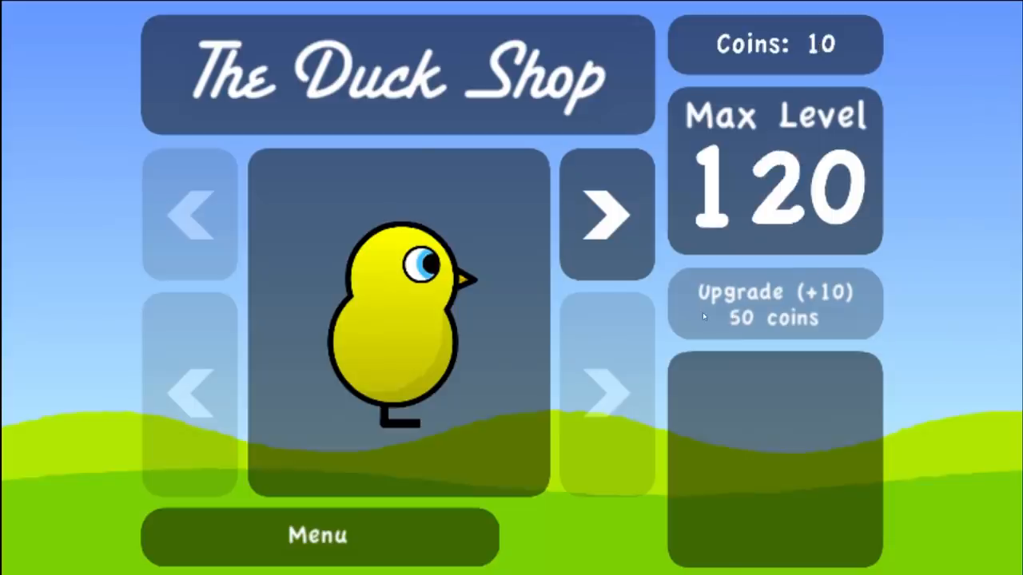
Enter Scotland's Round 1 Cliff Jumping race and return home after running out of energy.
left_click(318, 535)
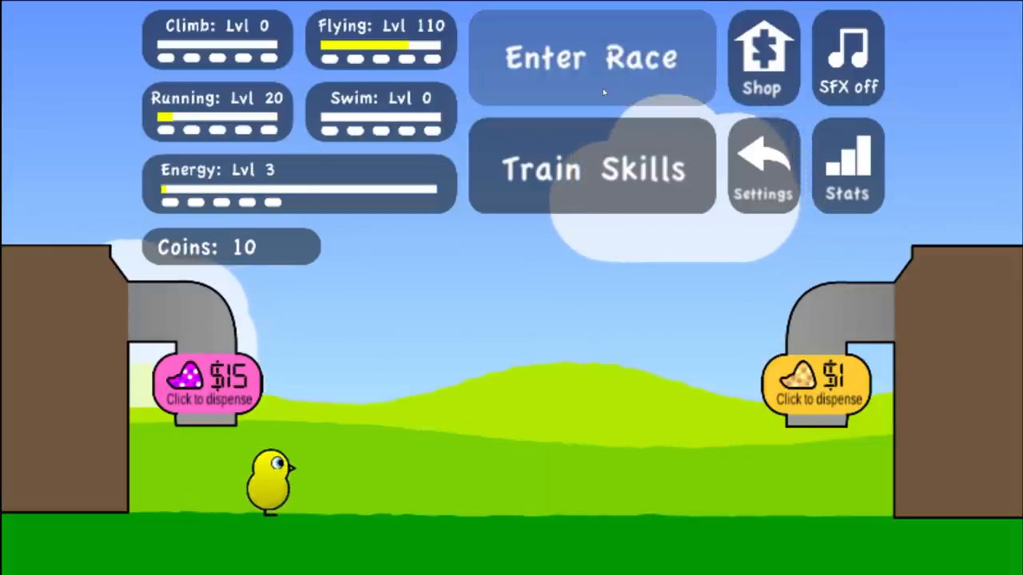
left_click(592, 57)
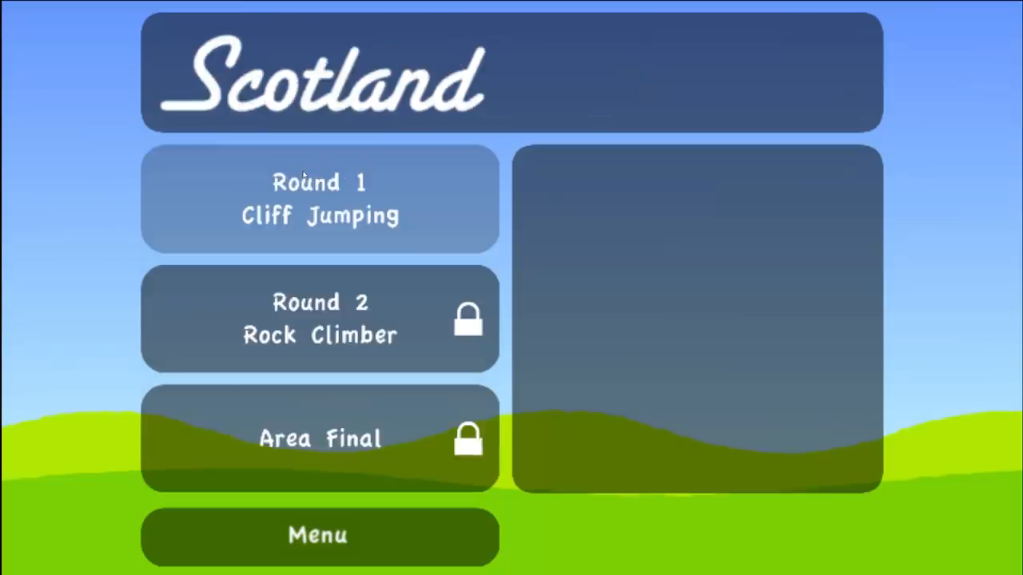
left_click(319, 198)
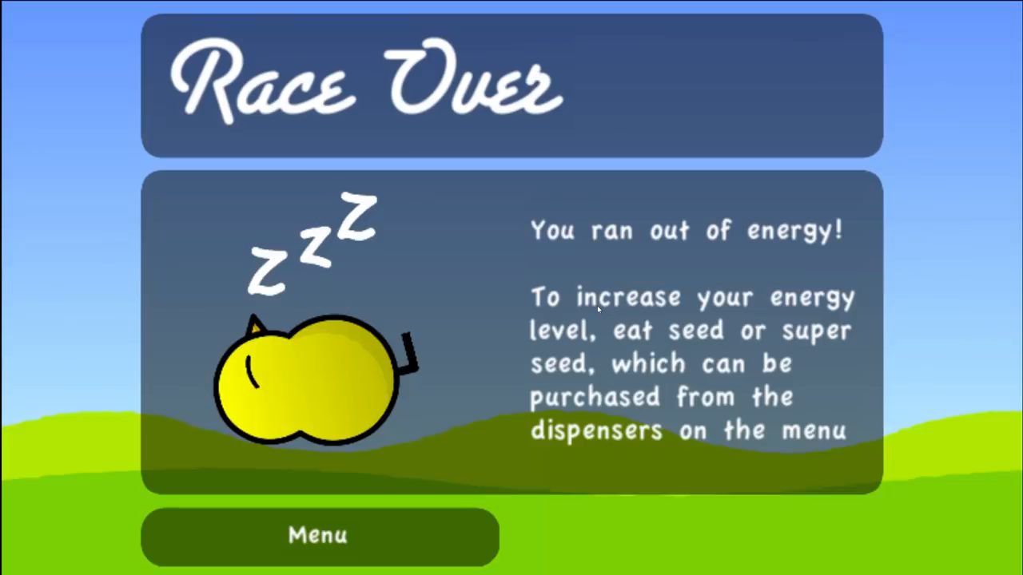
left_click(316, 534)
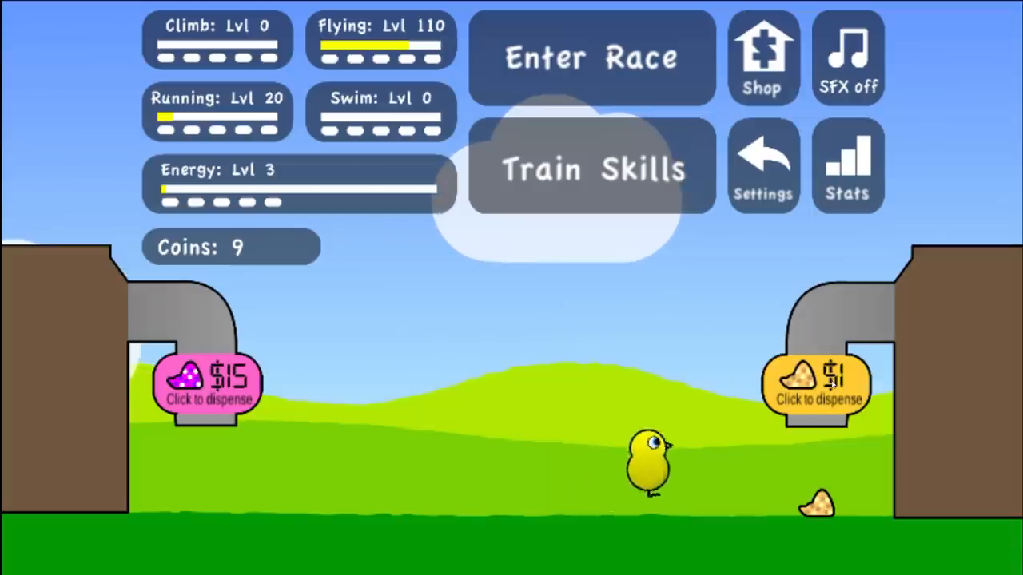
Retry the Cliff Jumping round, then choose flying training.
left_click(592, 57)
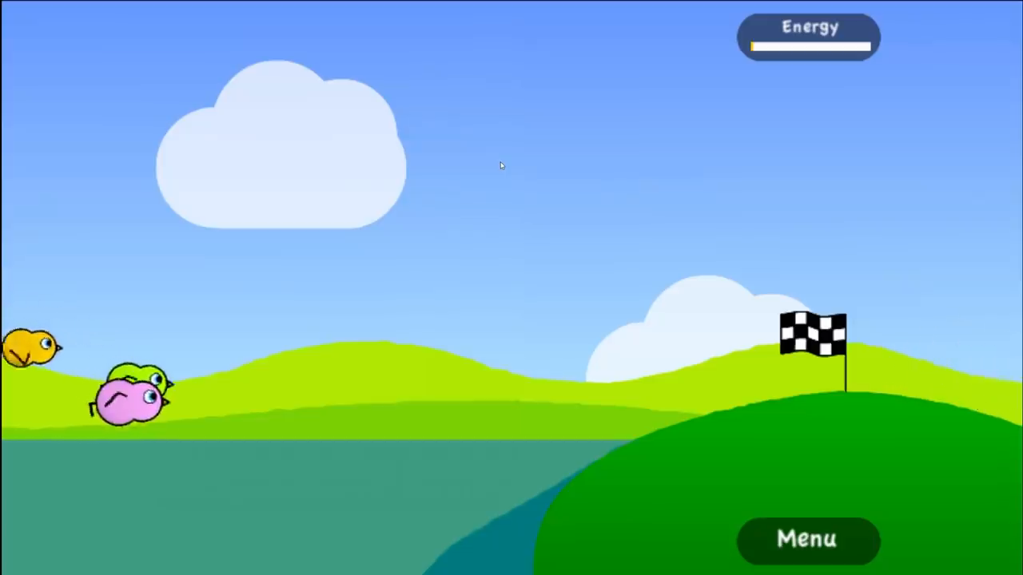
left_click(805, 540)
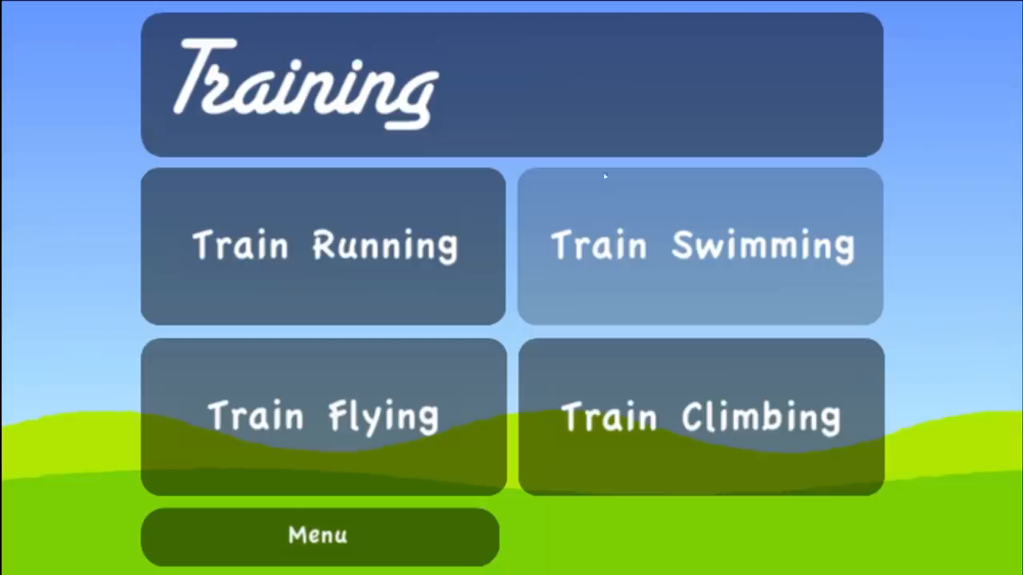
left_click(323, 416)
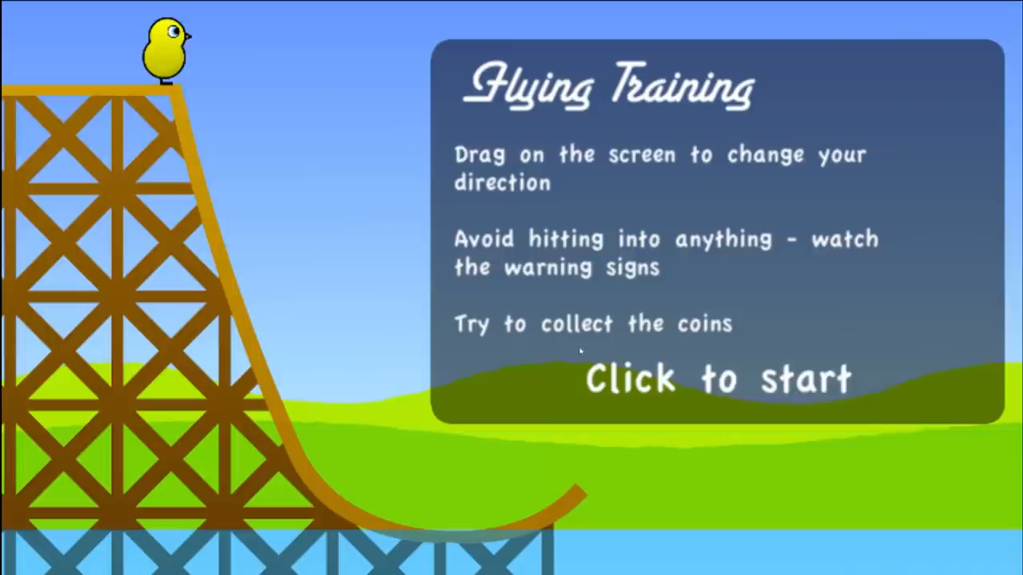
Fly to the level 120 cap, attempt Round 2 Rock Climber, then go to climbing training.
left_click(716, 380)
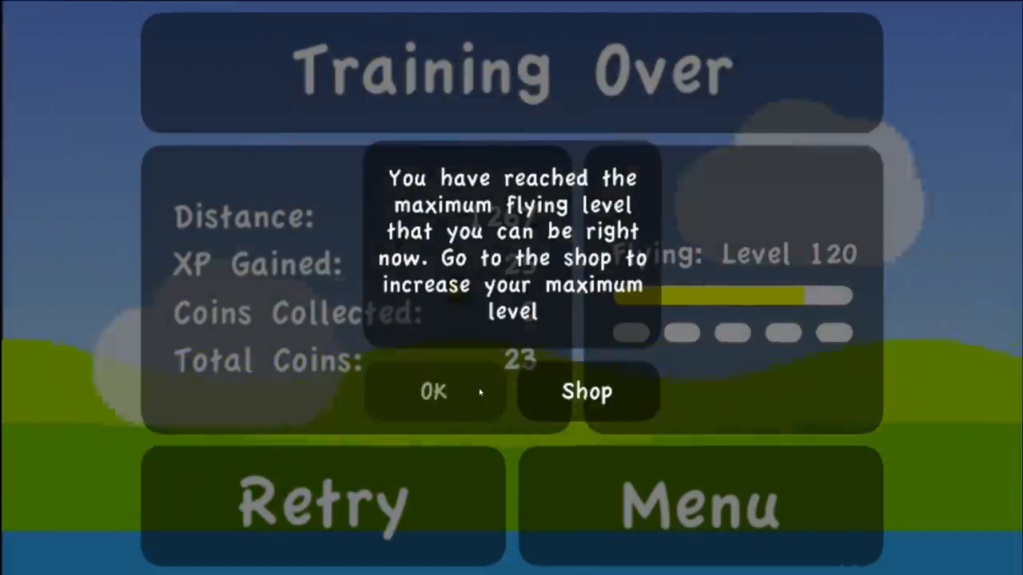
left_click(435, 391)
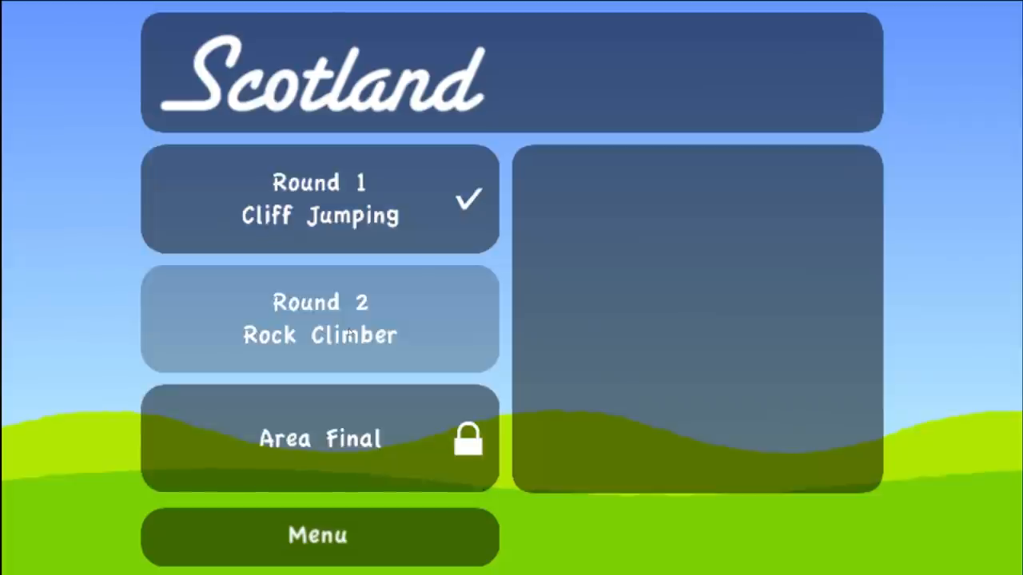
left_click(320, 319)
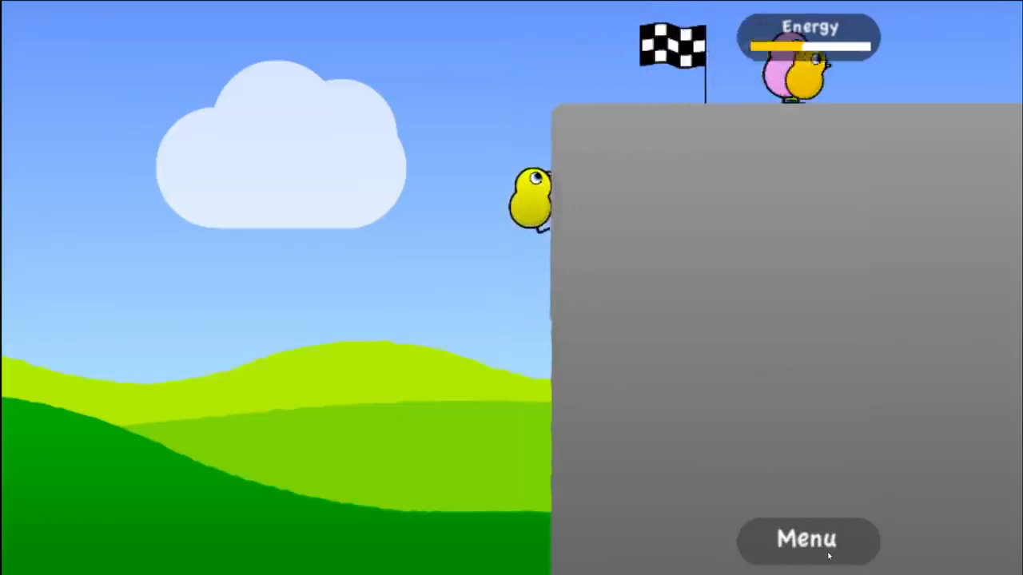
left_click(807, 541)
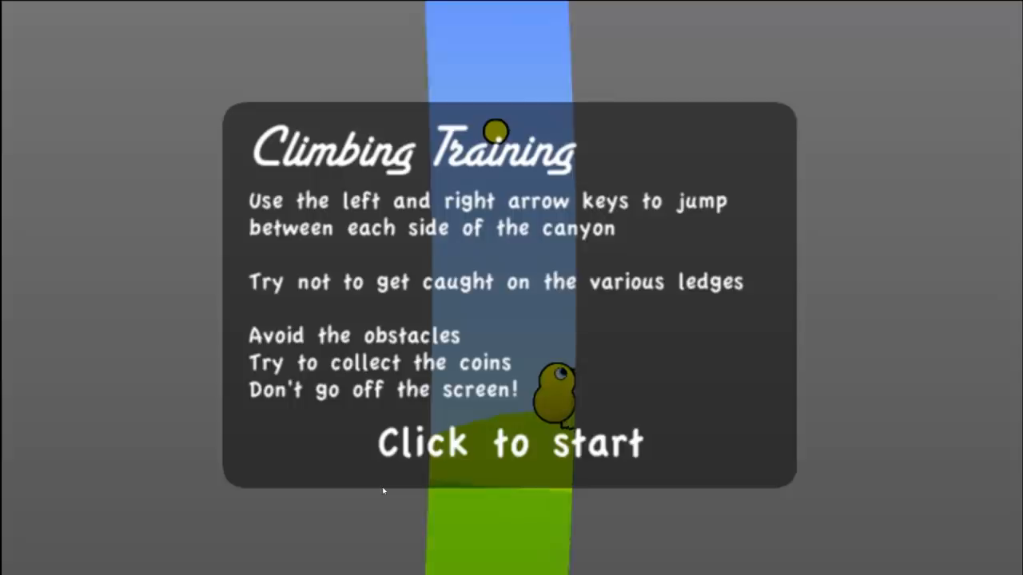
Run climbing training twice to raise the climbing level.
left_click(511, 444)
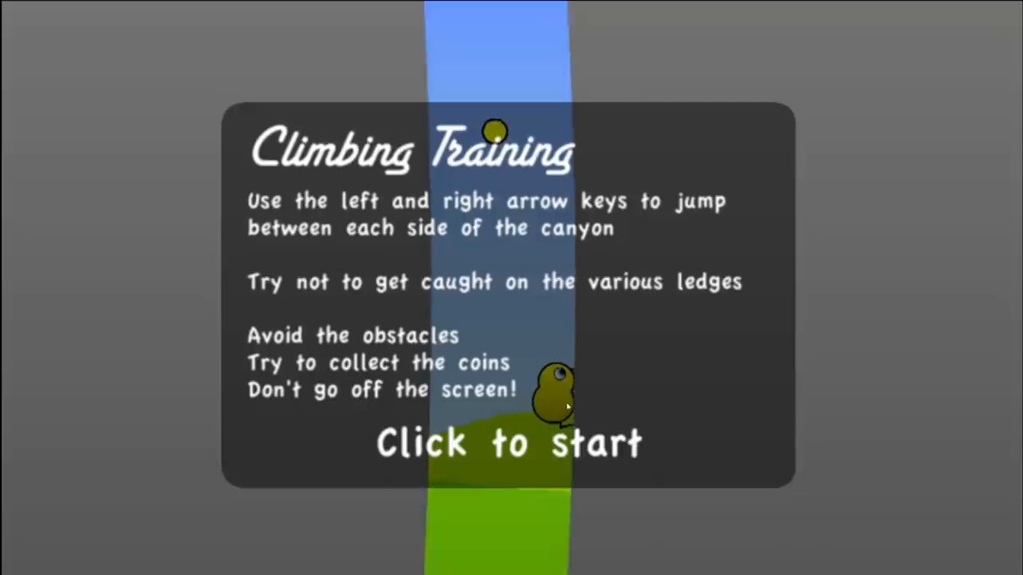
left_click(510, 444)
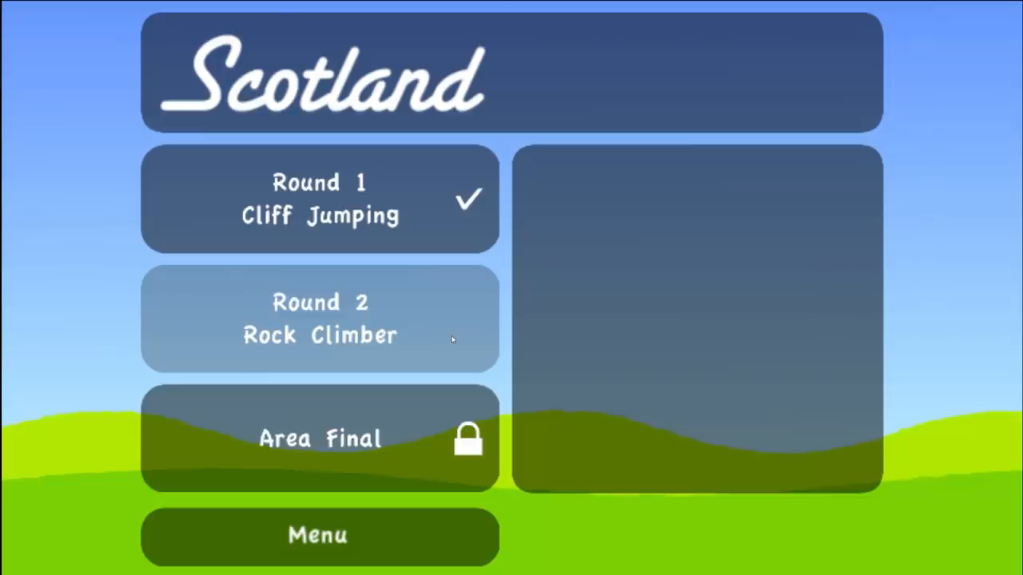
Race Scotland's Round 2 Rock Climber and return home with 149 coins.
left_click(319, 320)
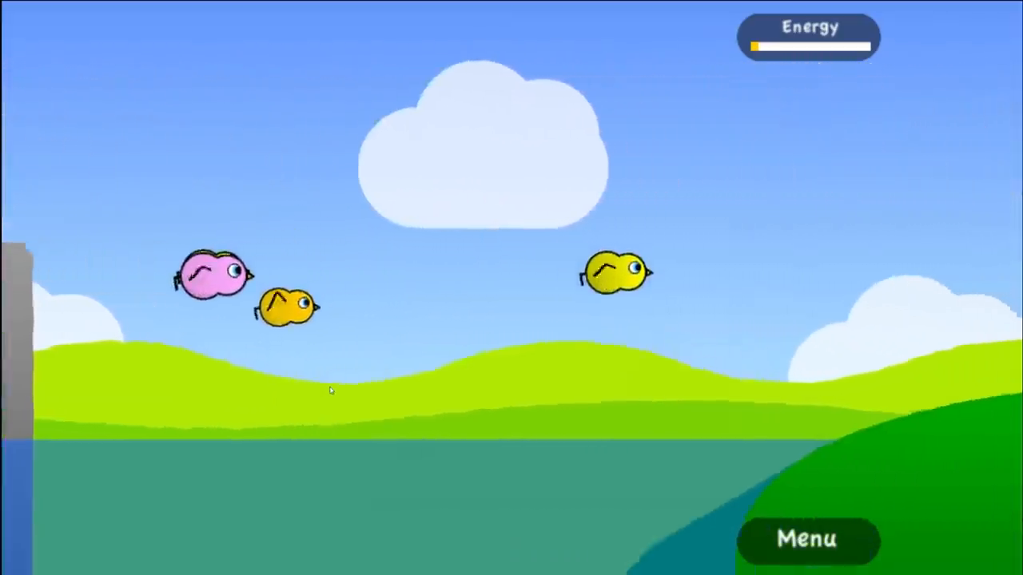
left_click(805, 540)
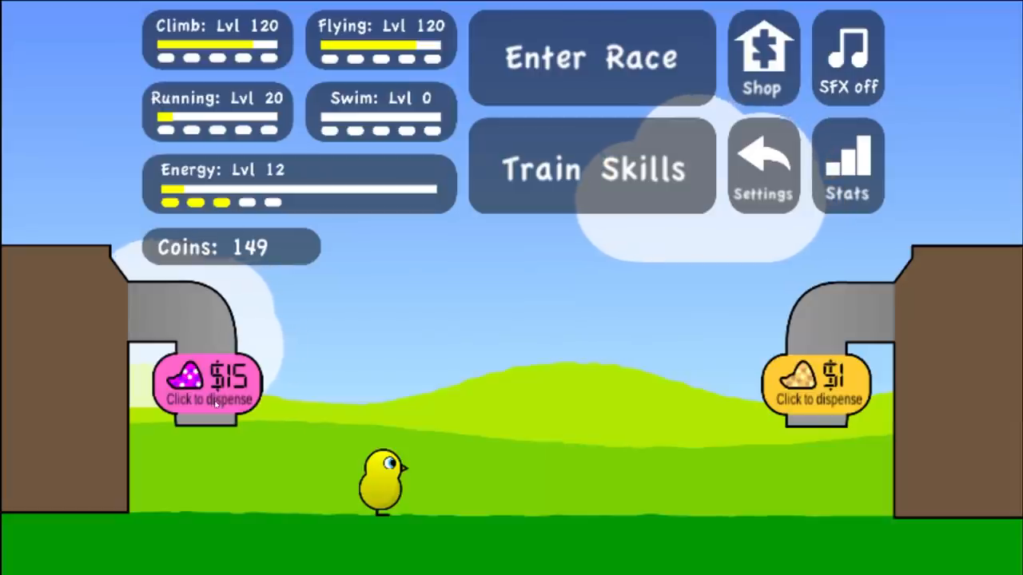
Buy seed for energy, then train swimming with retries until it reaches level 120.
left_click(208, 384)
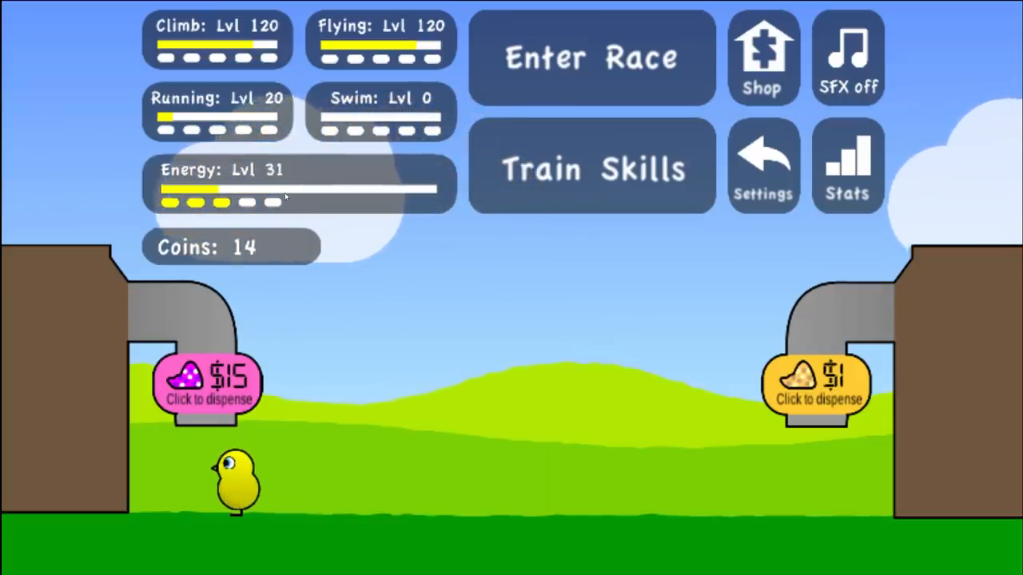
left_click(591, 58)
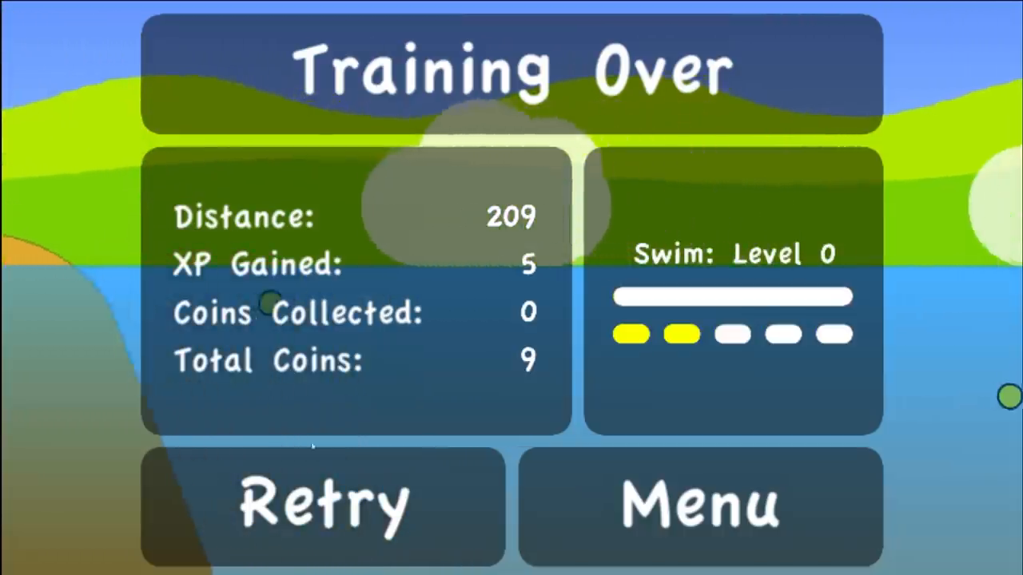
left_click(322, 505)
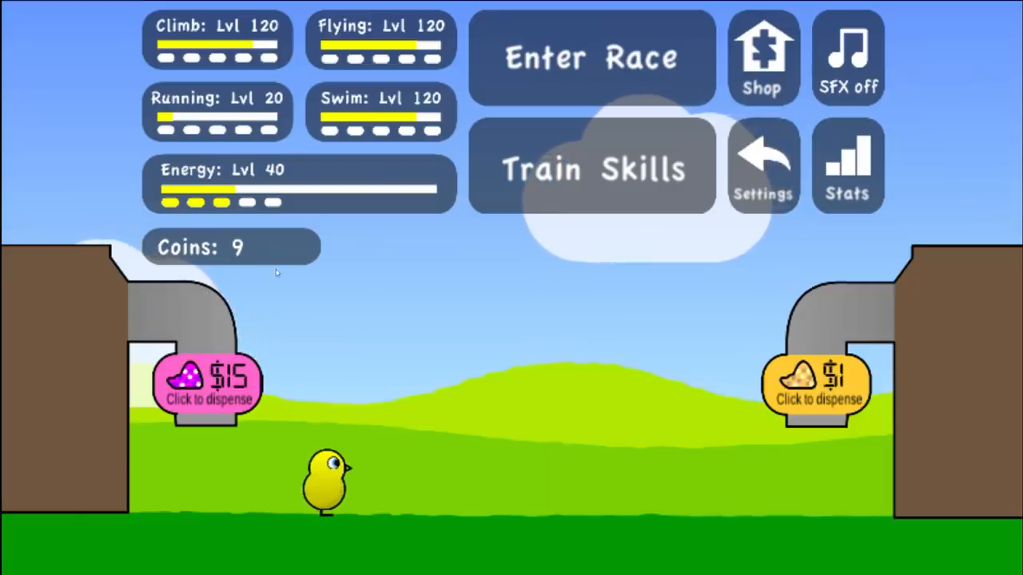
left_click(591, 56)
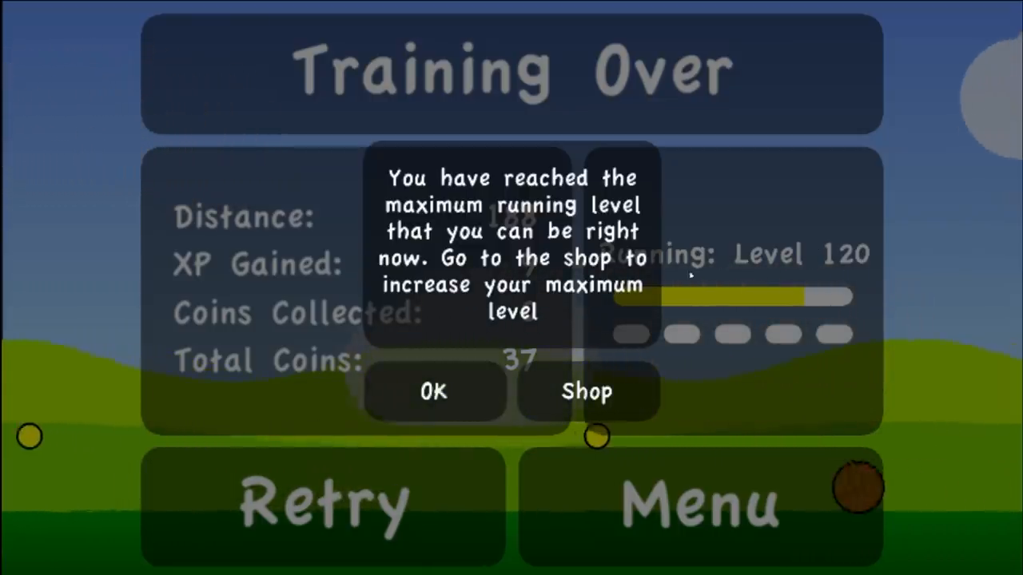
Acknowledge the running level 120 cap notice and return to the farm.
left_click(435, 391)
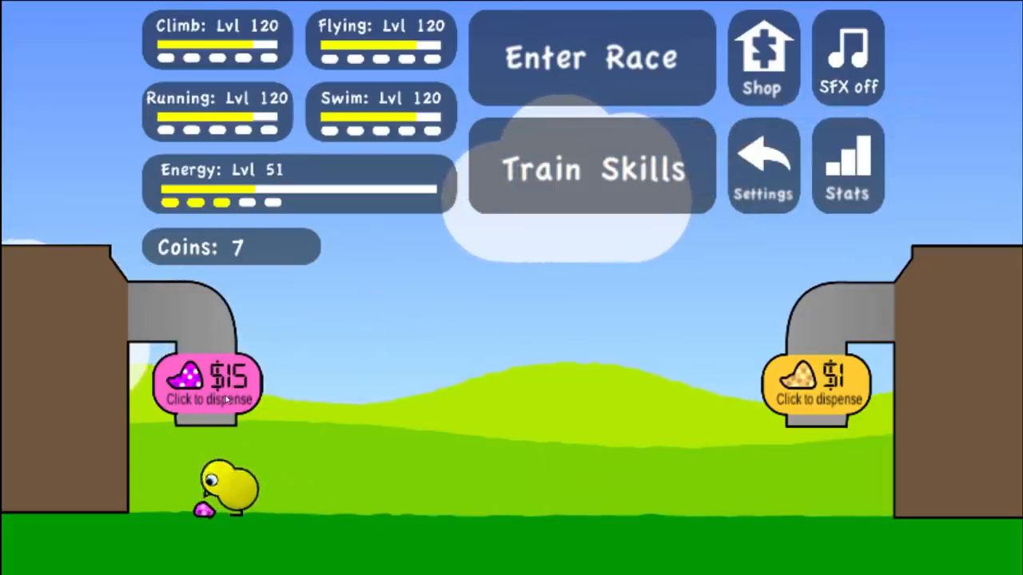
Upgrade Max Level to 150 in the Duck Shop and train flying to level 150.
left_click(592, 58)
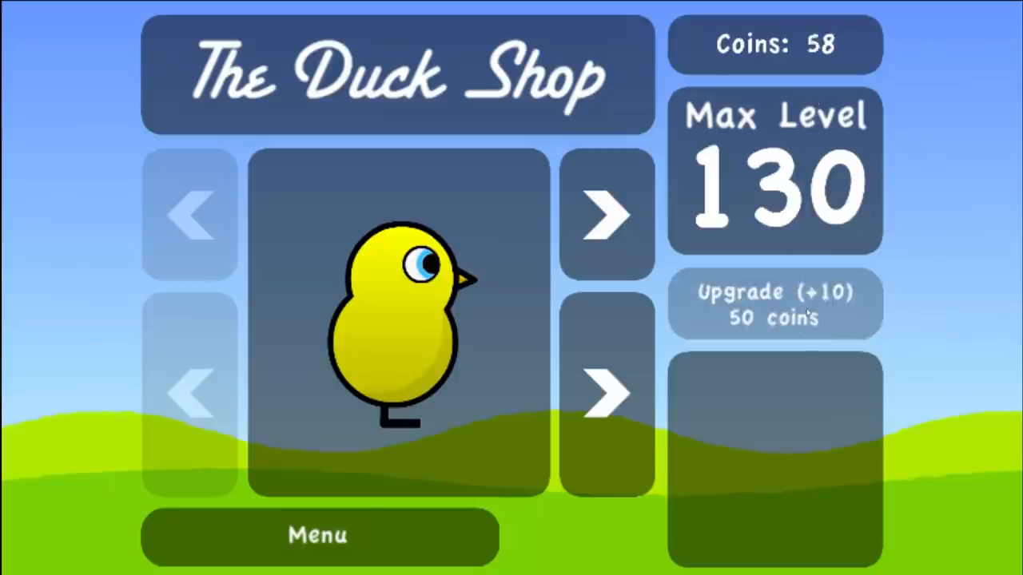
left_click(773, 303)
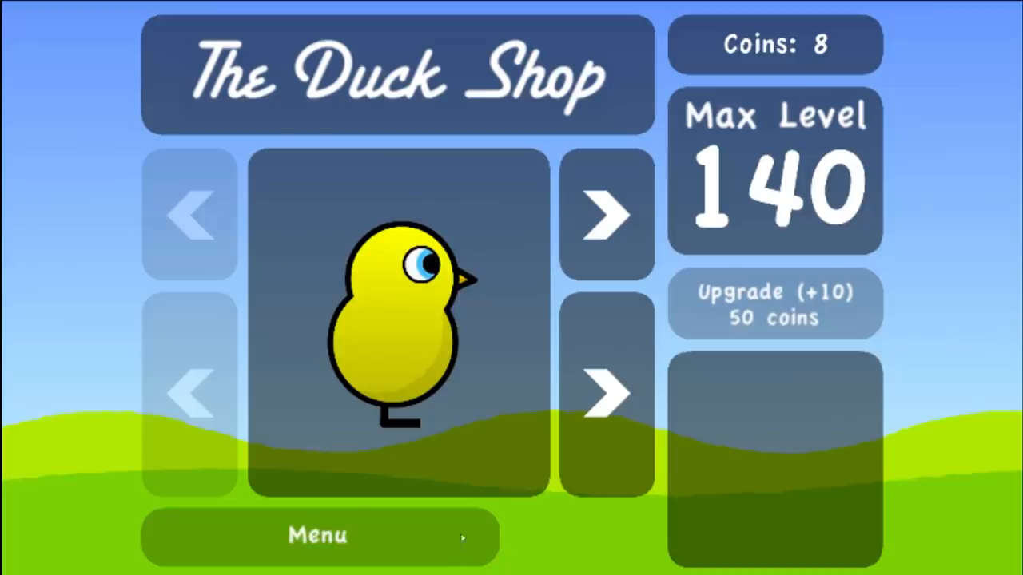
left_click(319, 536)
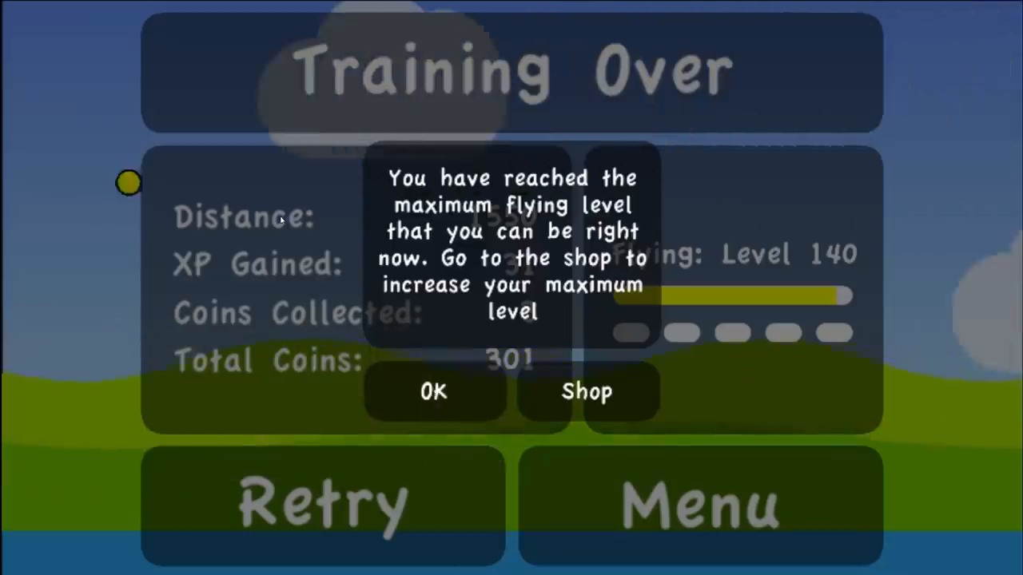
left_click(585, 392)
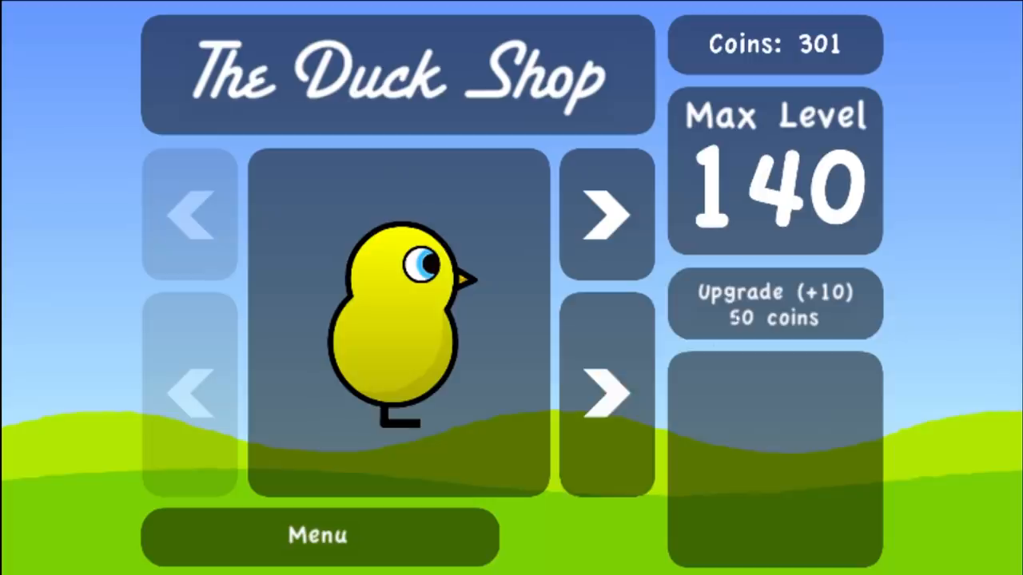
left_click(773, 304)
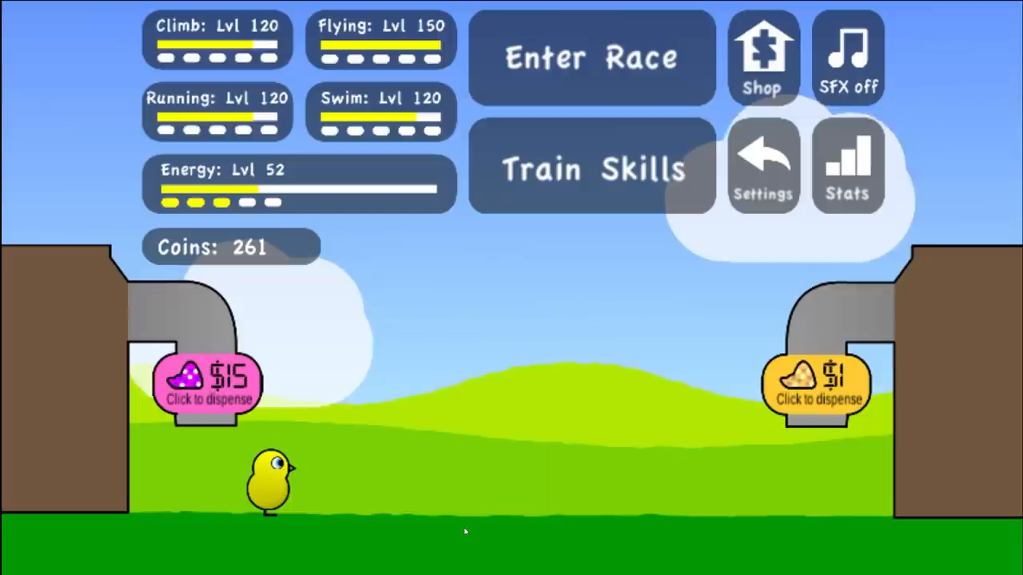
Train running to level 150, then win the Egypt race and reach Hawaii's Round 1 Cruise Ship.
left_click(592, 58)
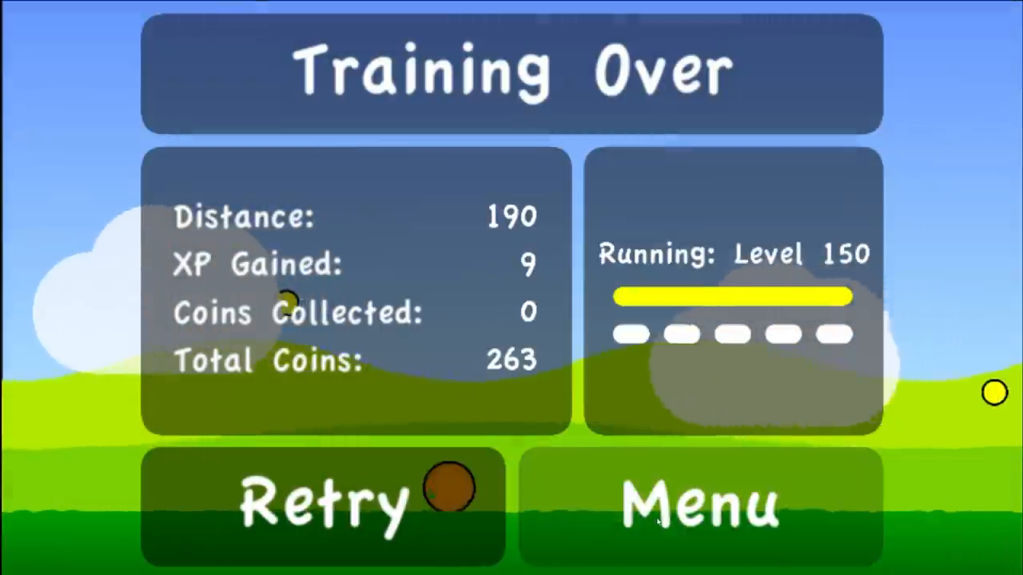
left_click(700, 503)
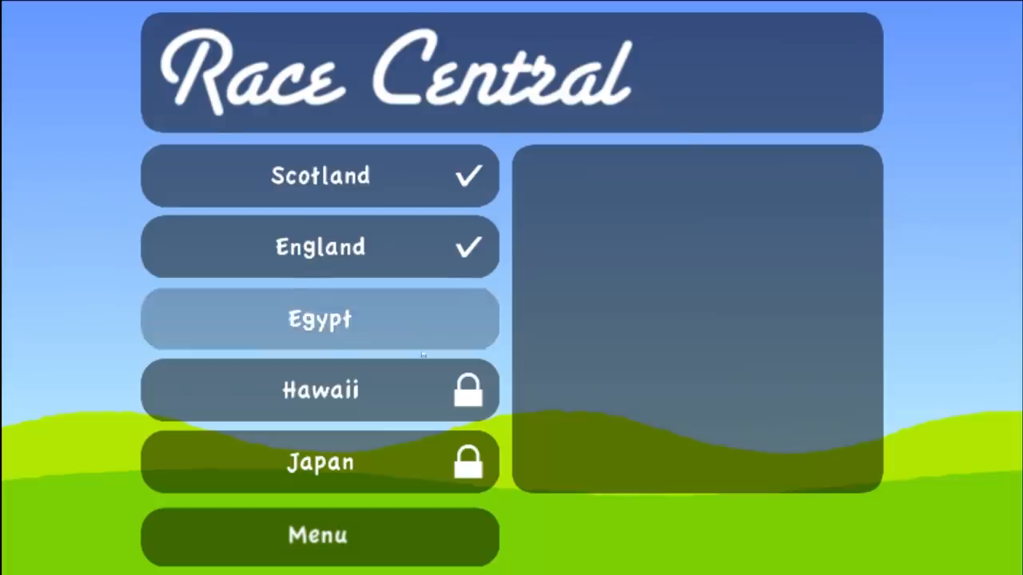
left_click(320, 319)
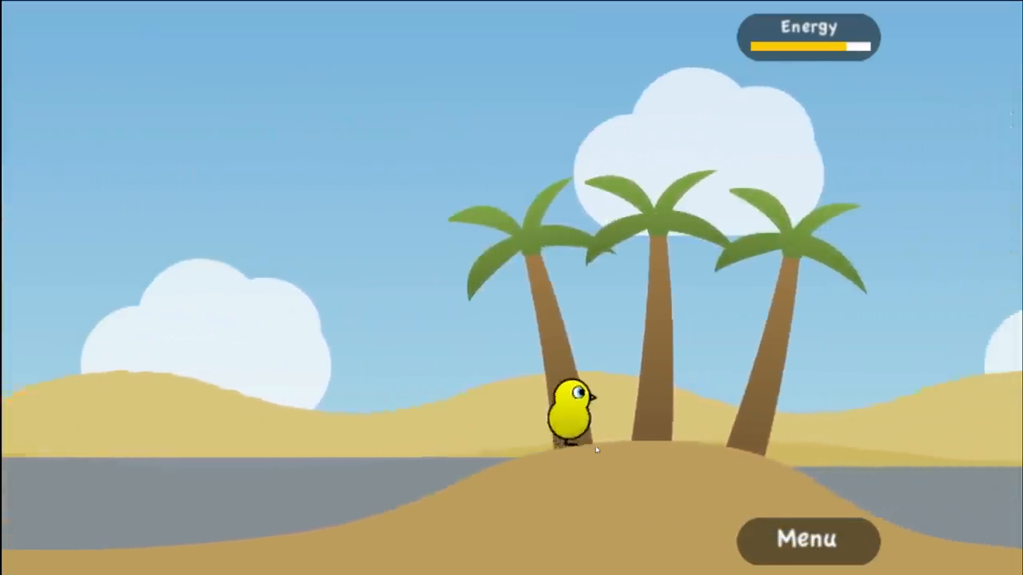
left_click(806, 538)
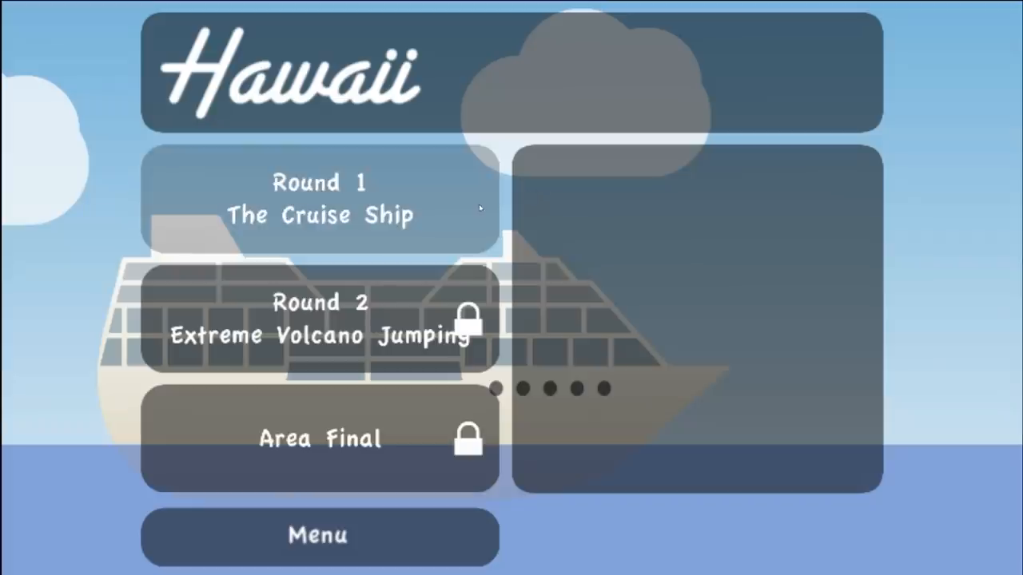
Win the Hawaii cruise ship round, feed the duck for $15 and train climbing to level 150.
left_click(320, 198)
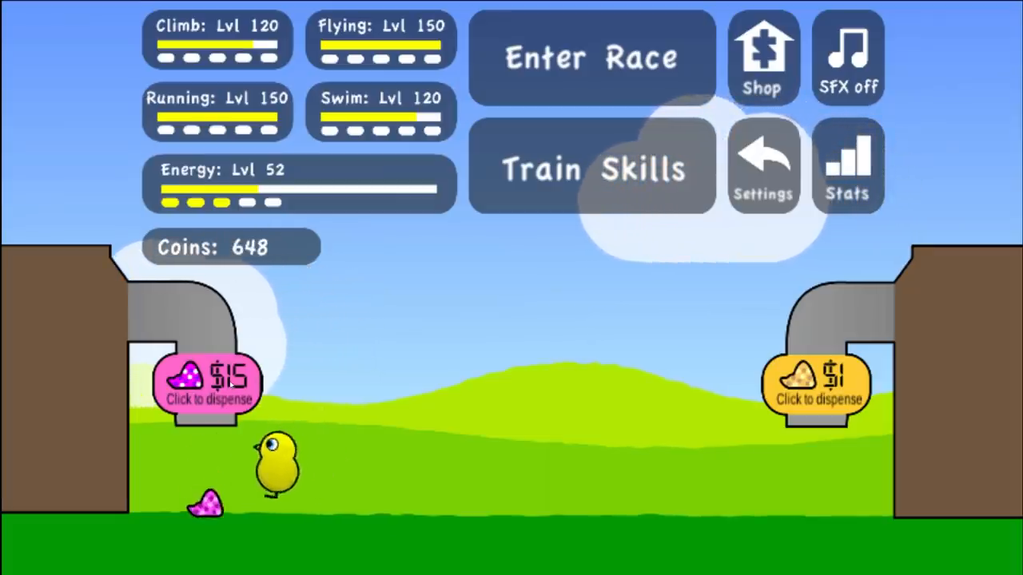
left_click(207, 384)
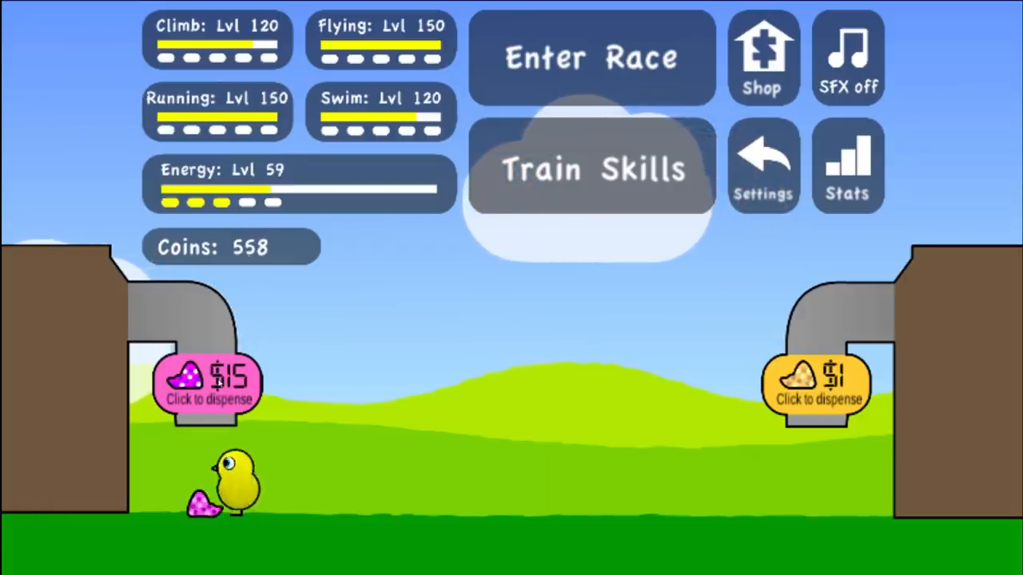
left_click(208, 384)
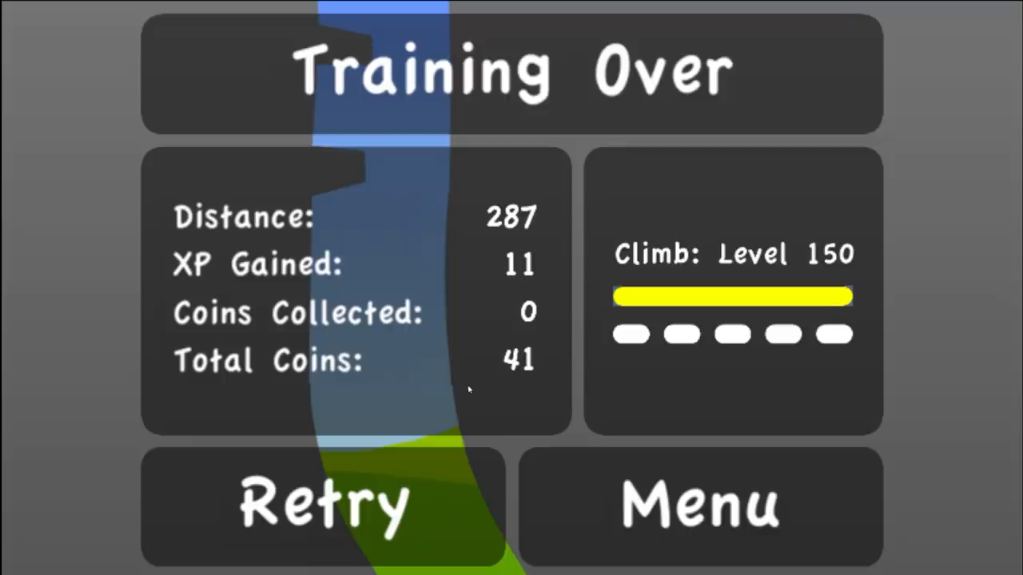
left_click(322, 503)
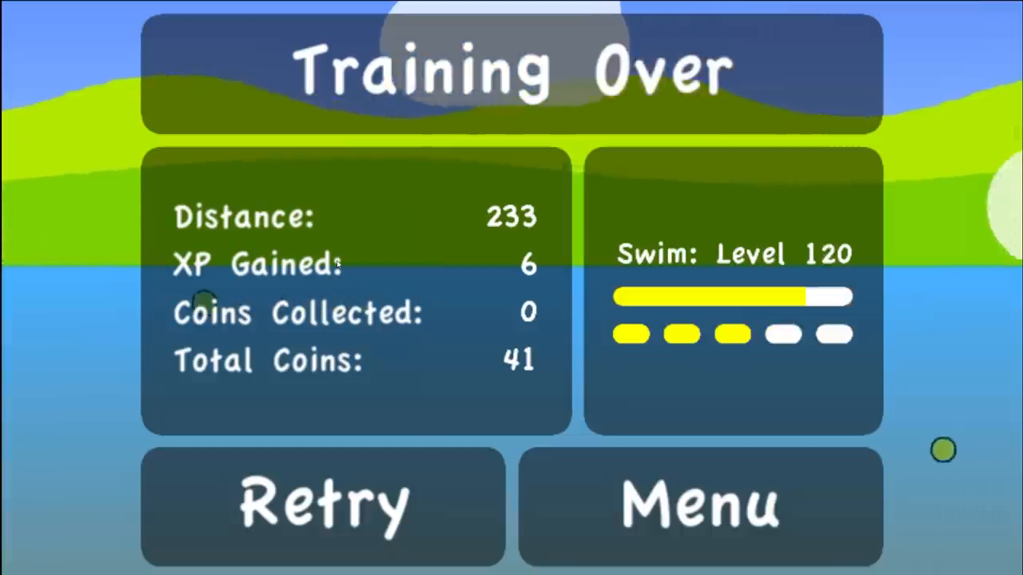
Win the Japan Semi Final and Championship Final to be declared world champion.
left_click(323, 503)
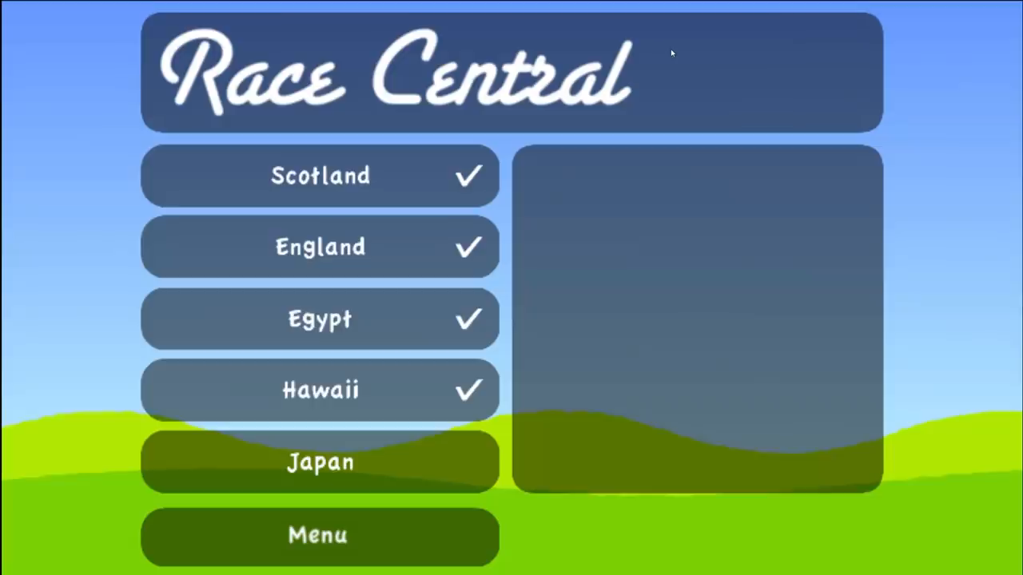
left_click(320, 462)
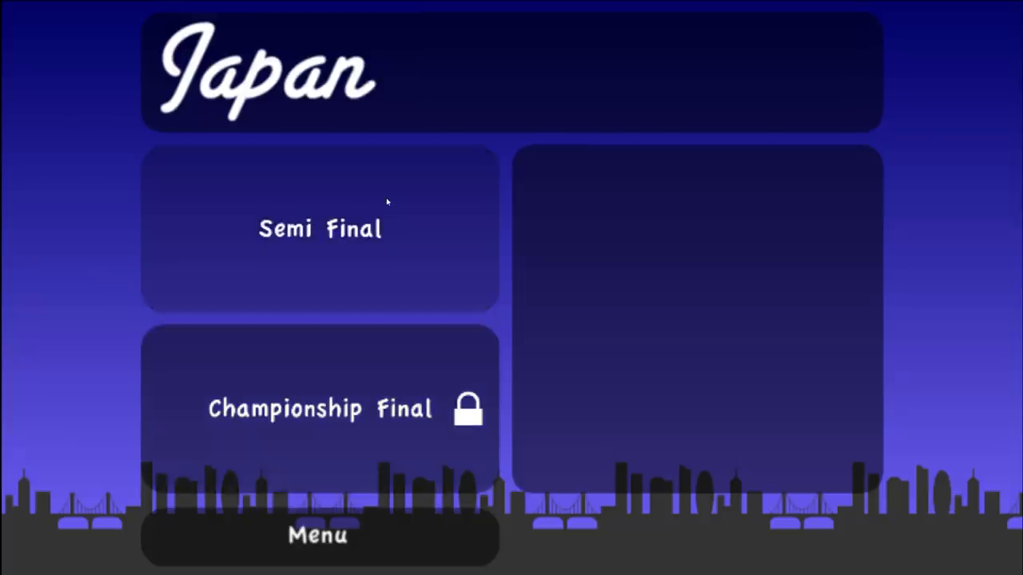
left_click(320, 227)
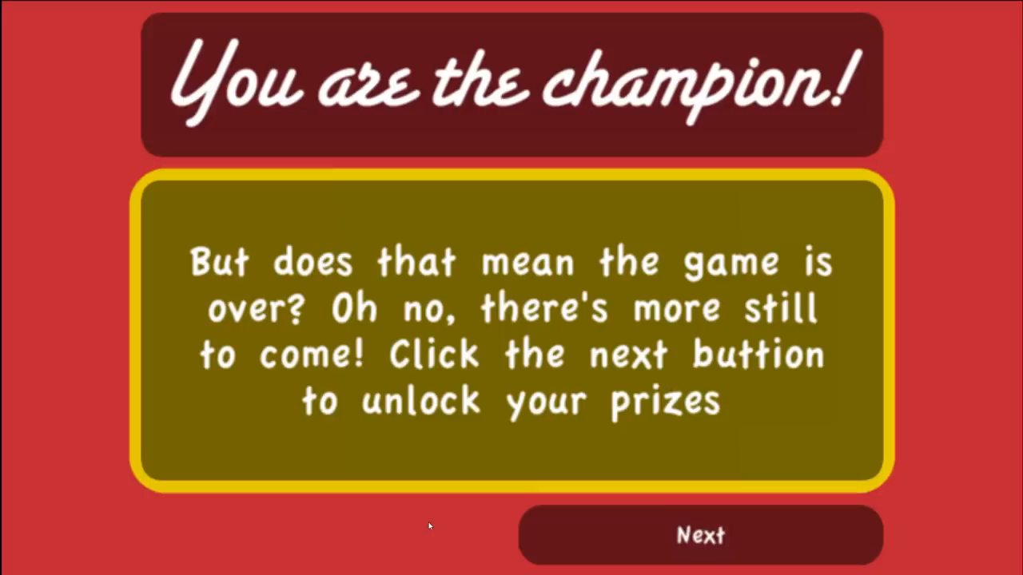
Claim the 200,000 coins and Ponytail Hair prizes and return home with 200091 coins.
left_click(700, 534)
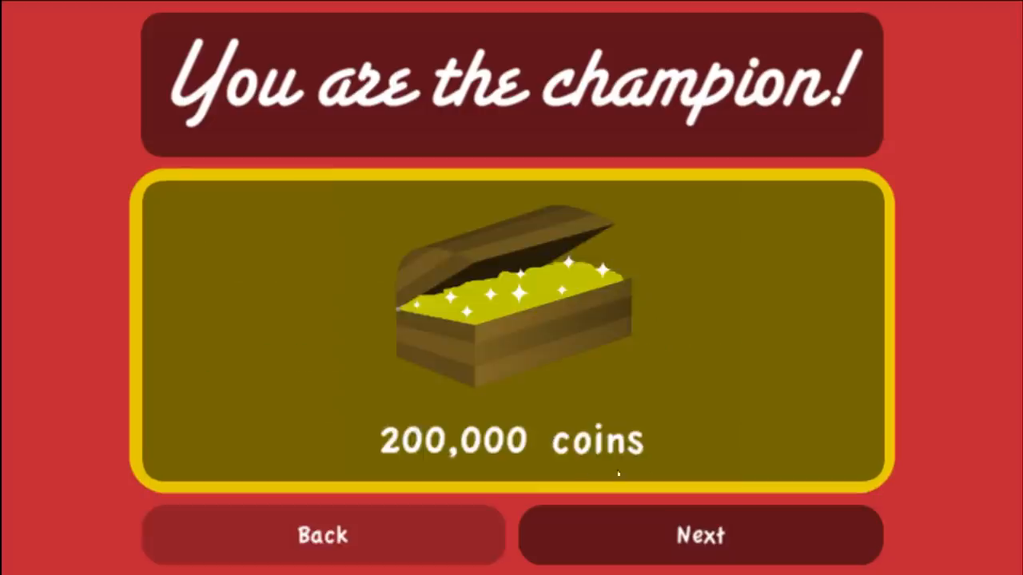
left_click(700, 533)
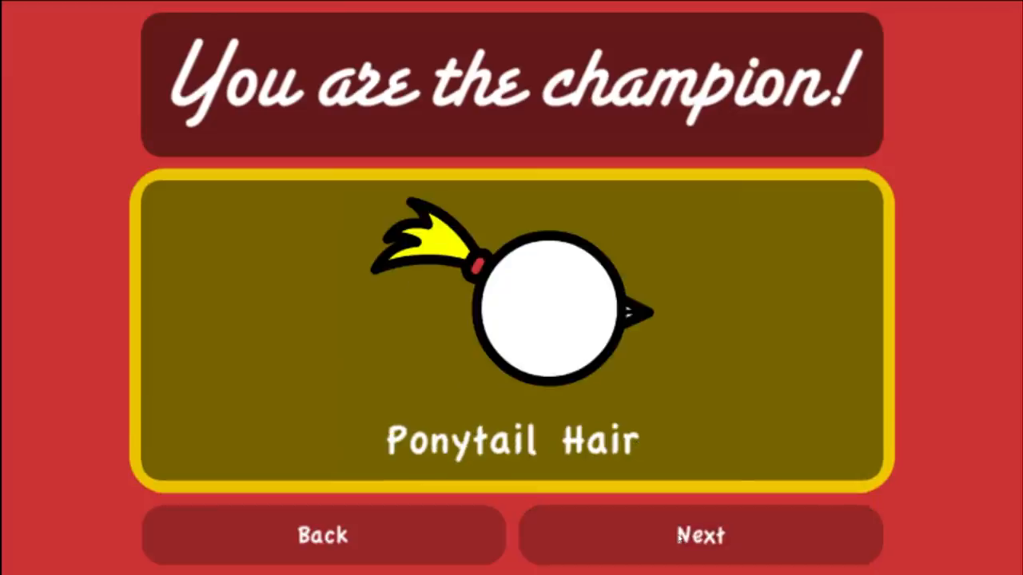
left_click(700, 533)
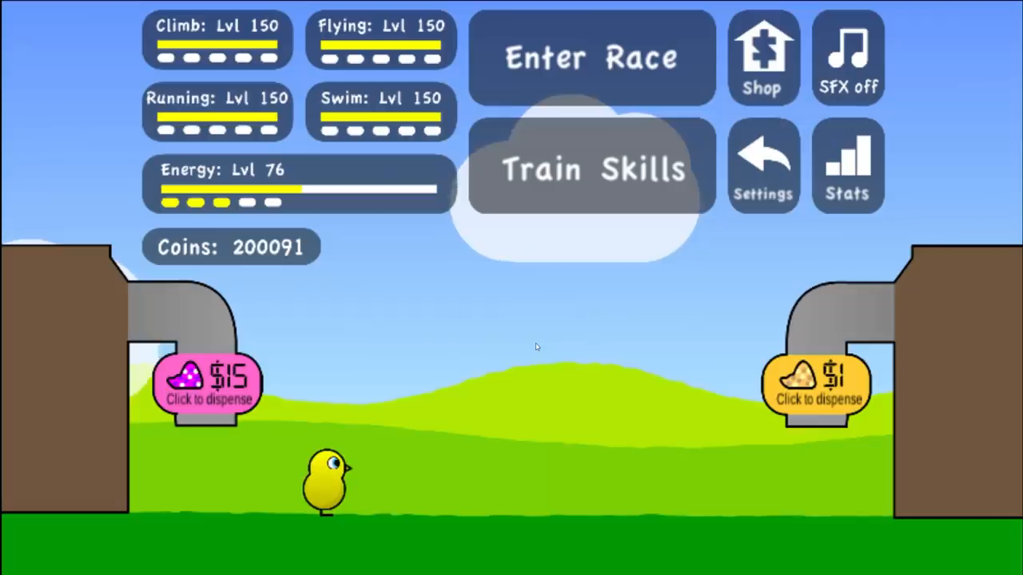